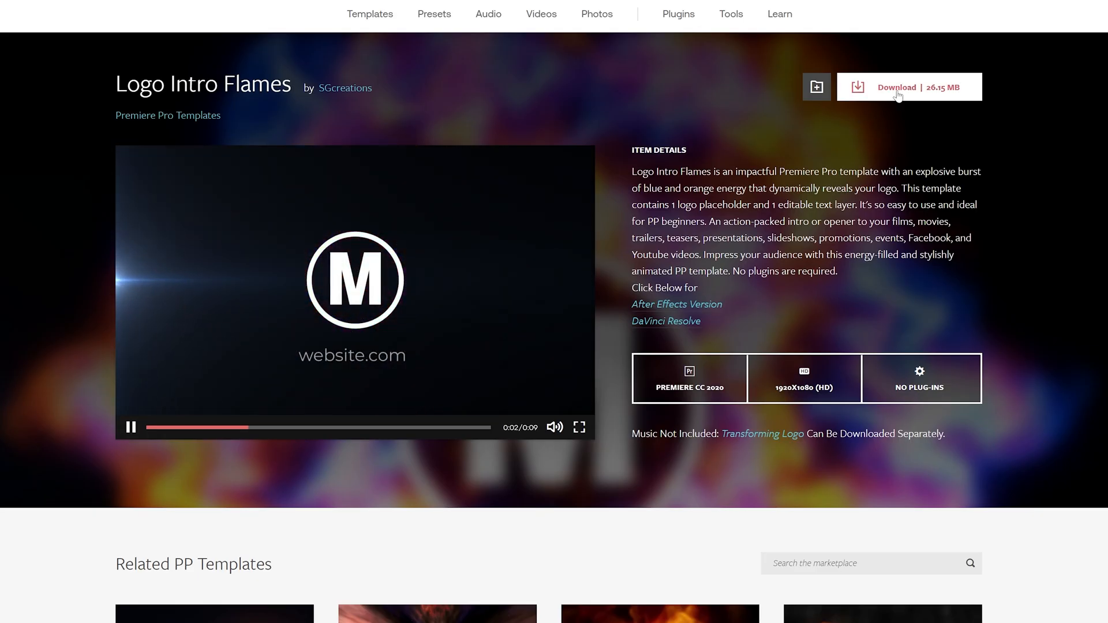
# Download the Logo Intro Flames template and continue to the MotionArray.com Start Now screen.
pyautogui.click(908, 86)
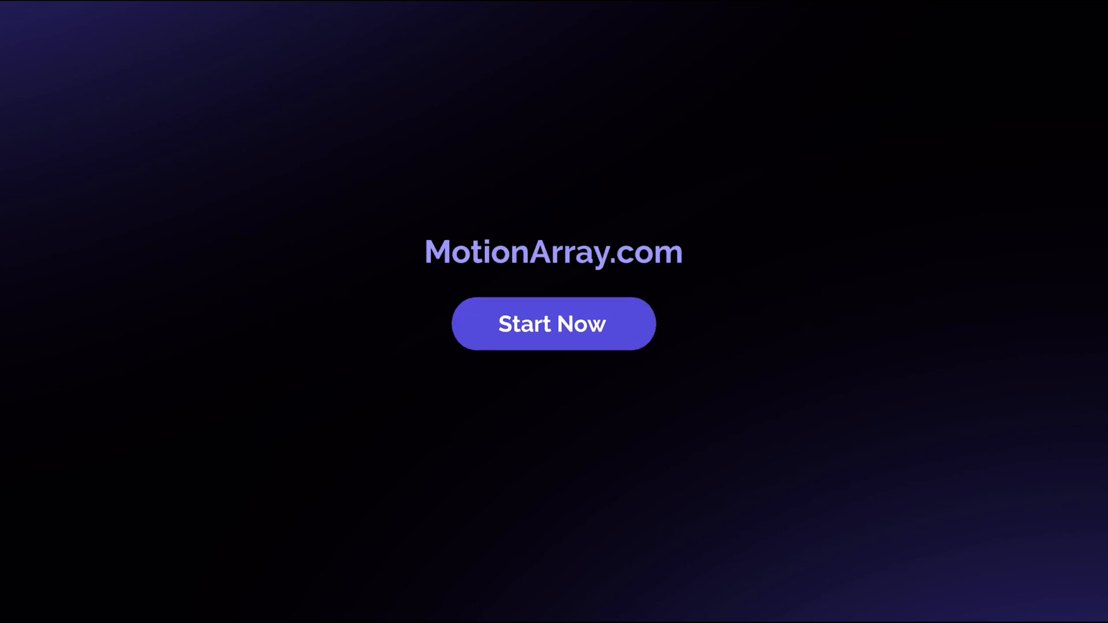
pyautogui.click(553, 323)
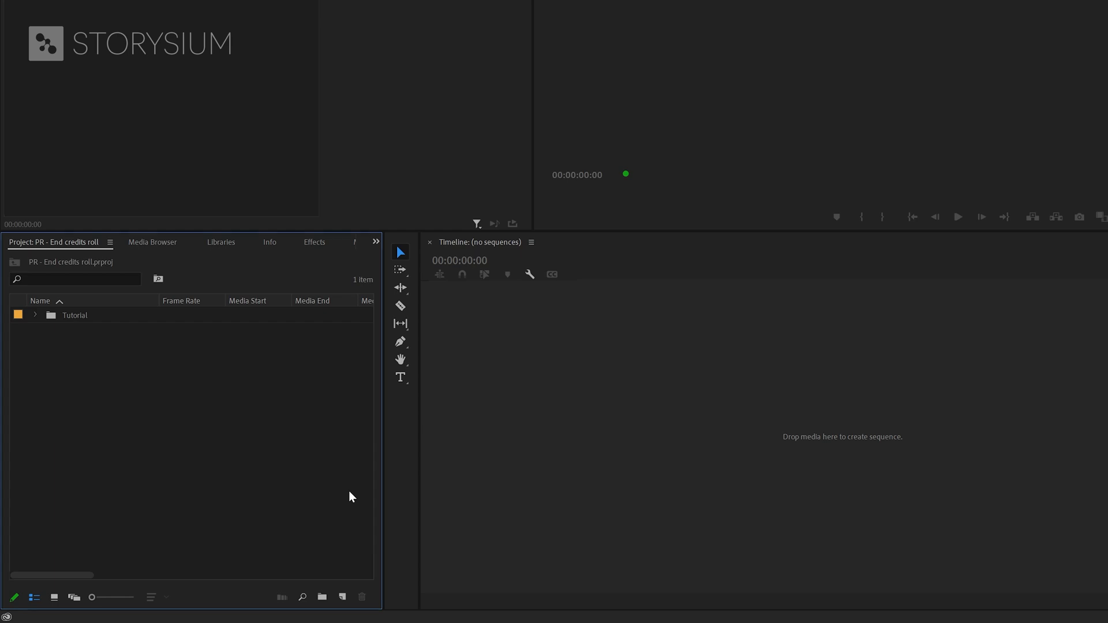
# Create a new DSLR 1080p25 sequence named End credits.
pyautogui.click(342, 596)
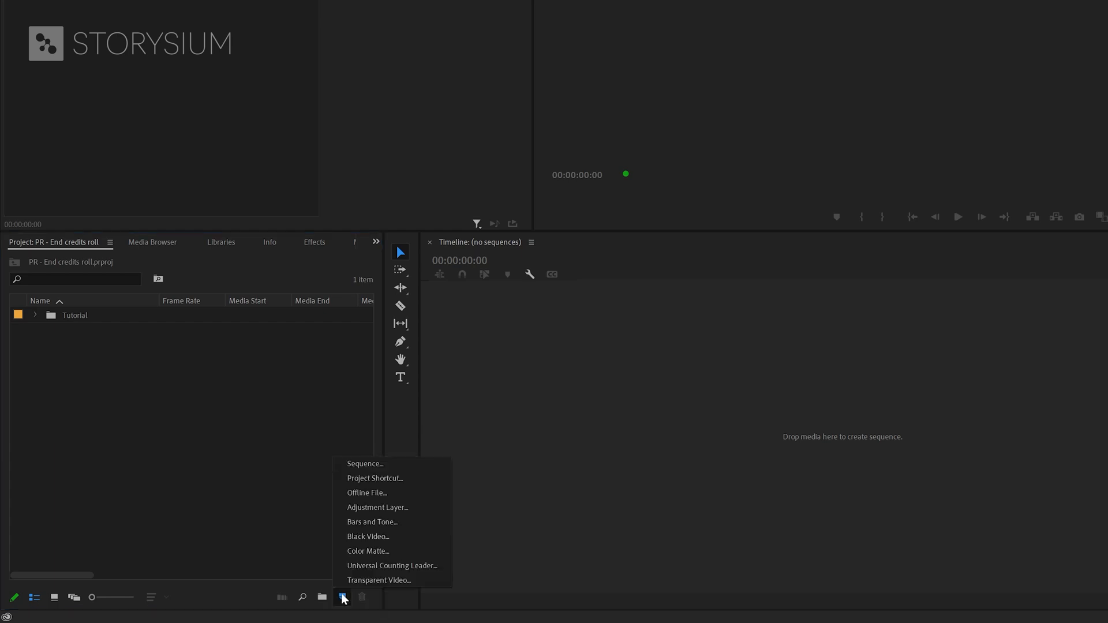
pyautogui.moveTo(363, 464)
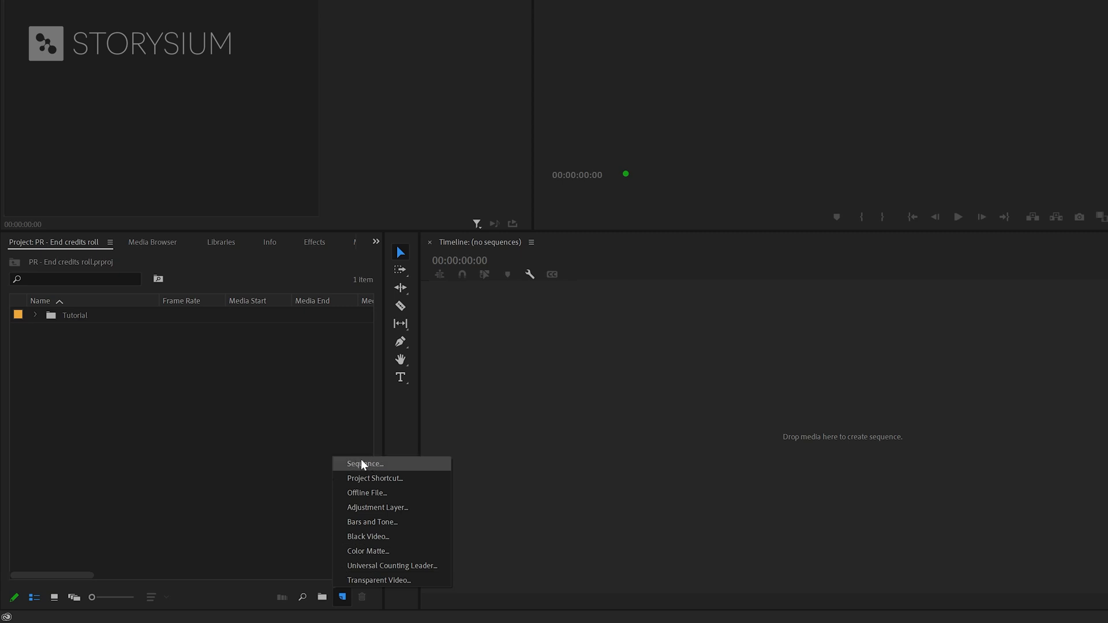
pyautogui.click(364, 464)
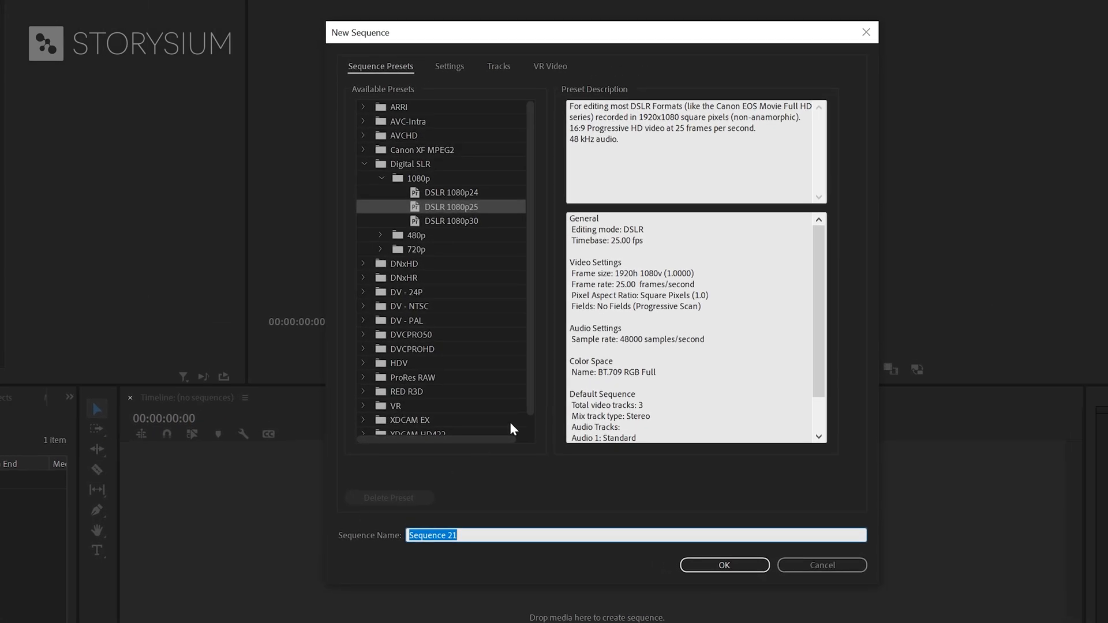
pyautogui.moveTo(656, 304)
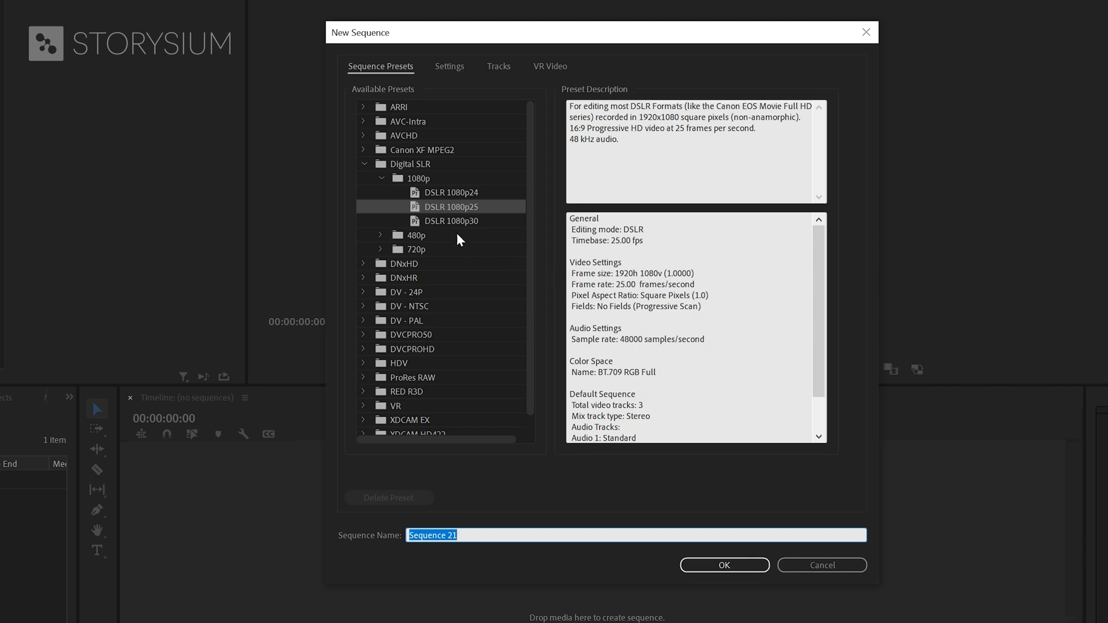
pyautogui.moveTo(490, 522)
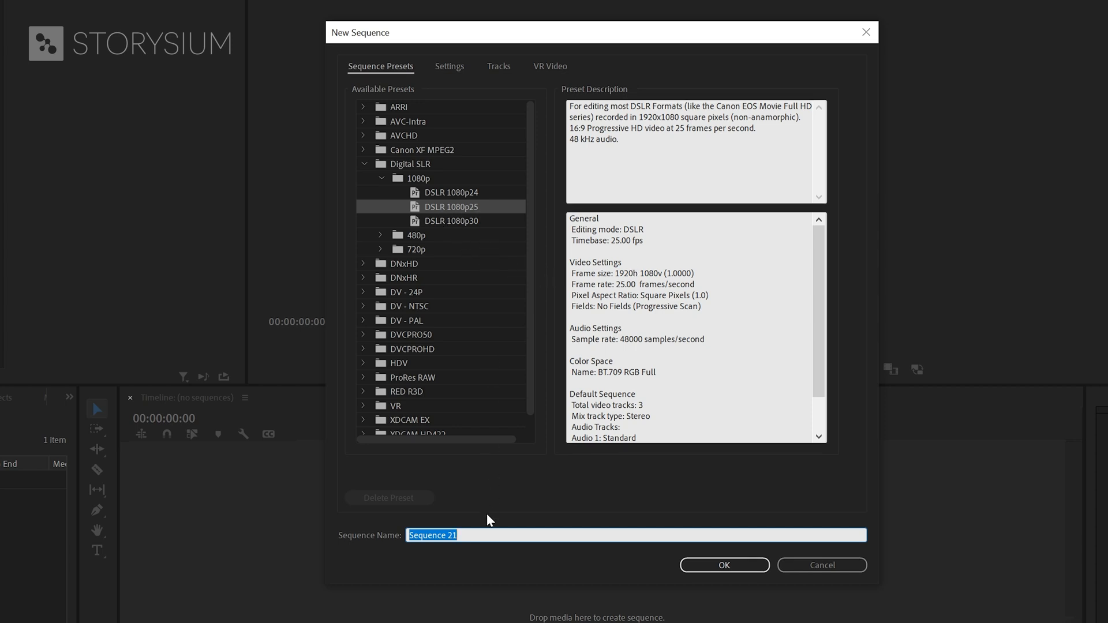
pyautogui.write('End')
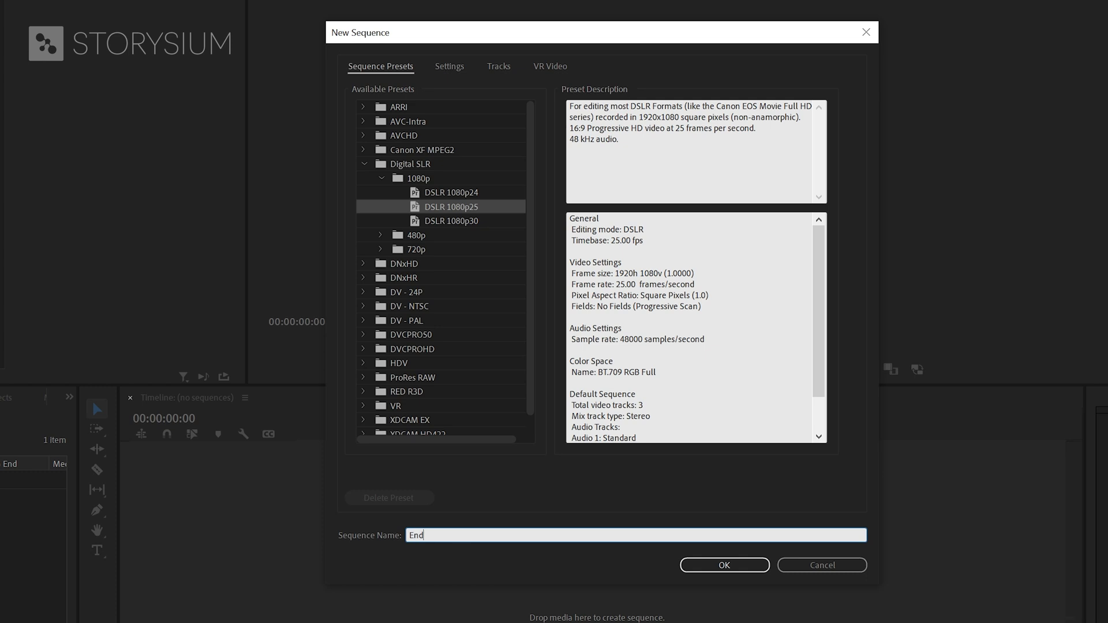
pyautogui.write('credits')
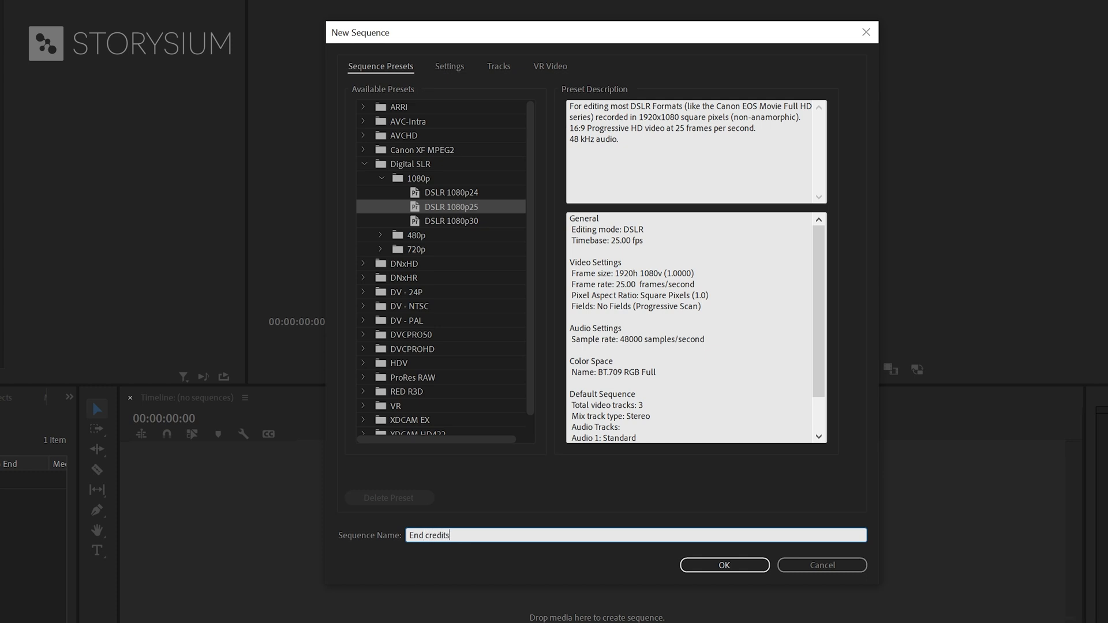
pyautogui.click(723, 565)
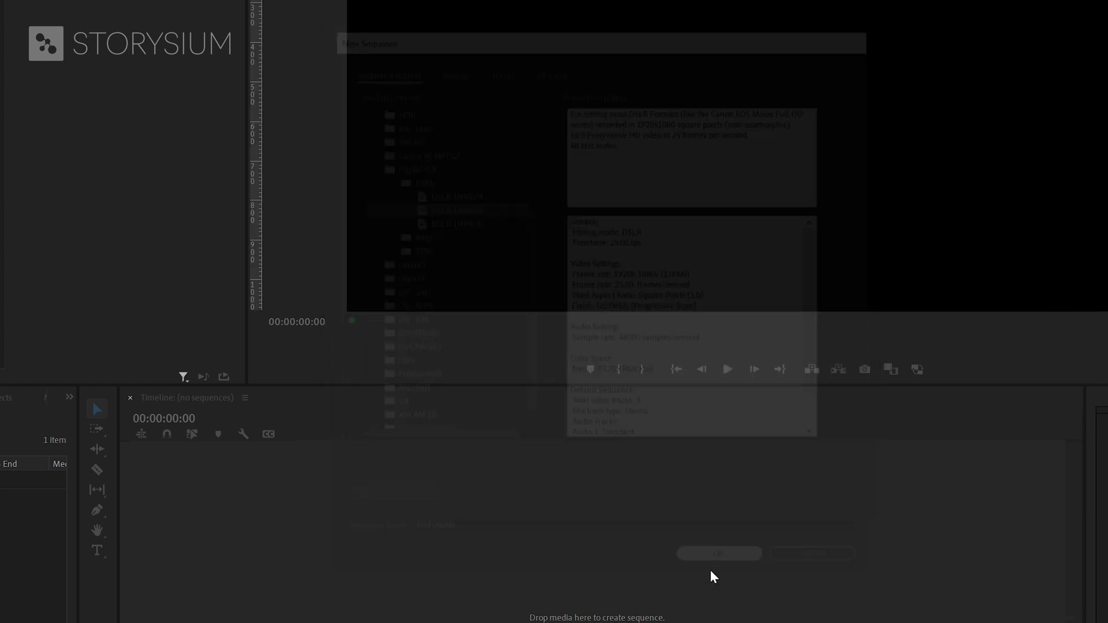
# Use the Type Tool to add a BEST MOVIE EVER title near the top of the frame.
pyautogui.click(719, 553)
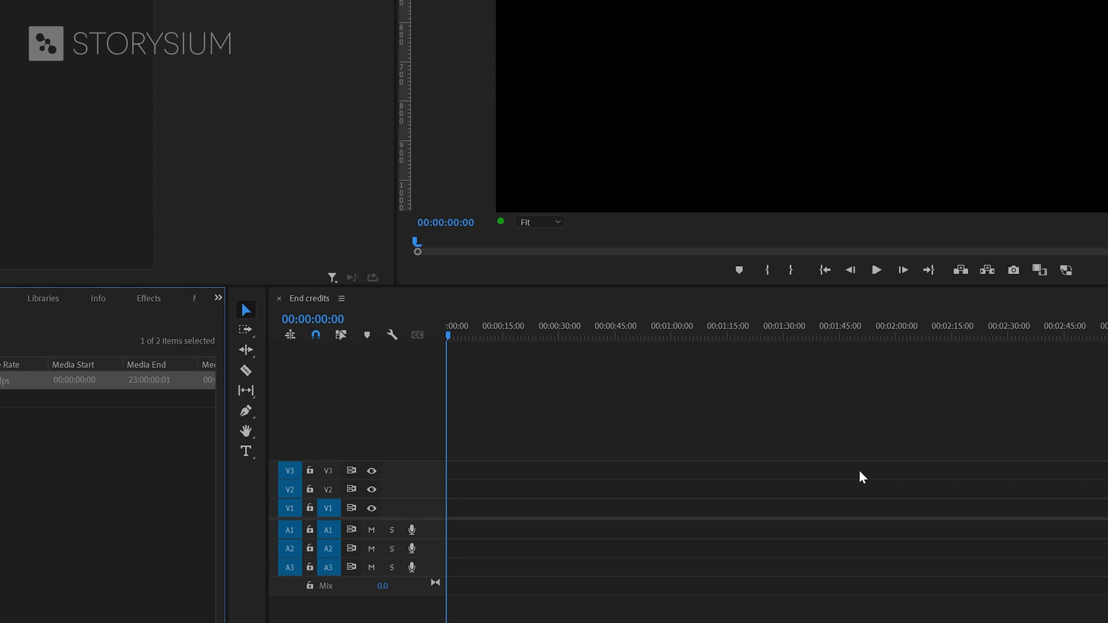
pyautogui.moveTo(246, 452)
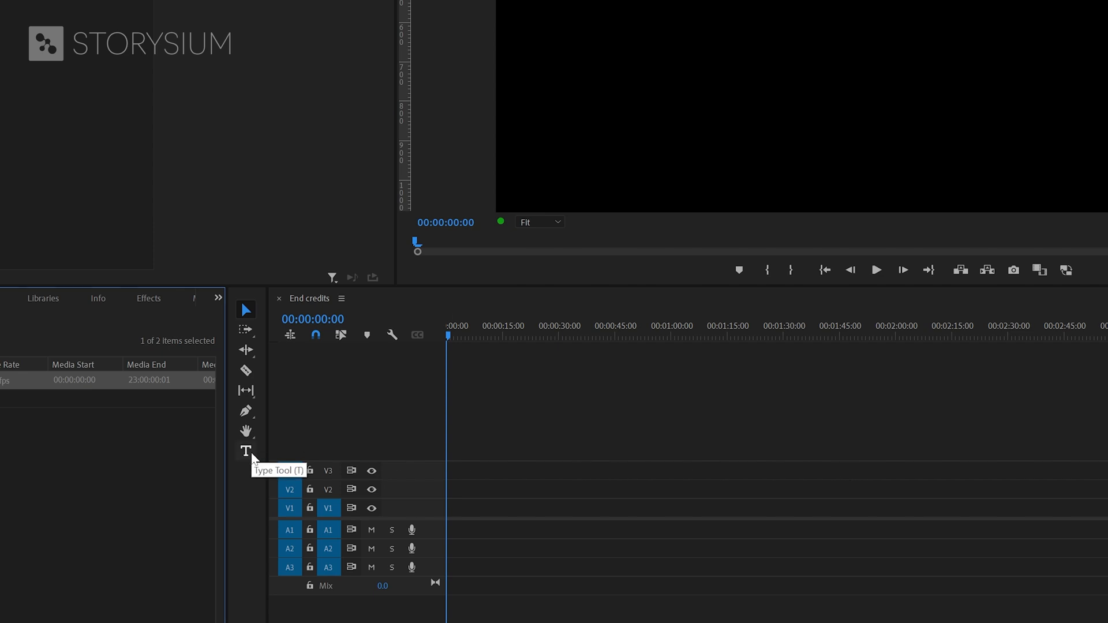
pyautogui.click(246, 451)
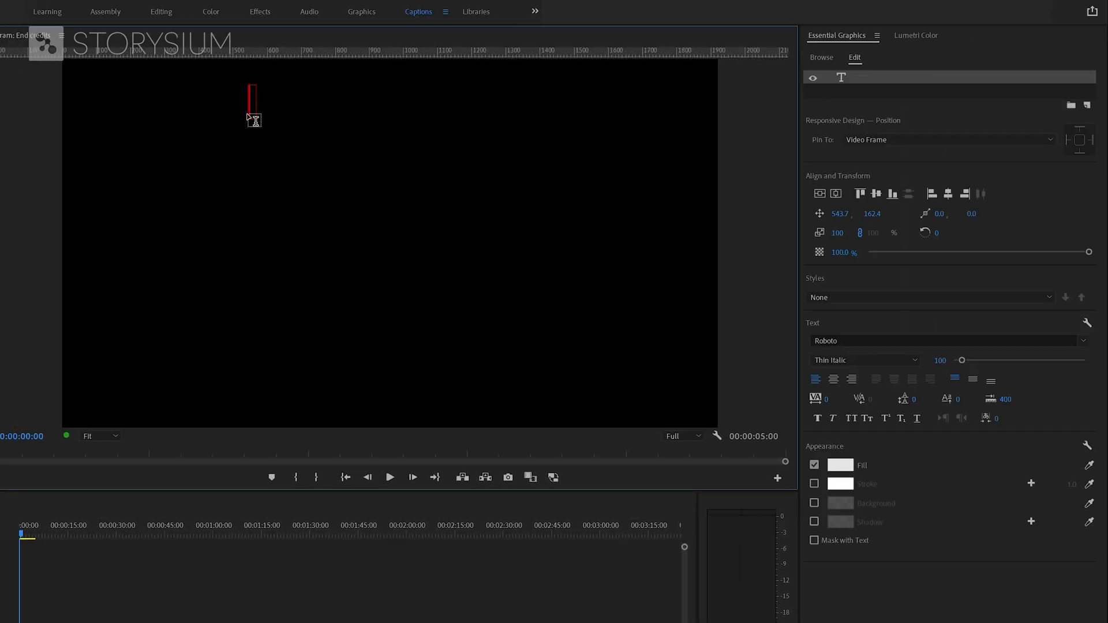
pyautogui.write('BEST MOVI')
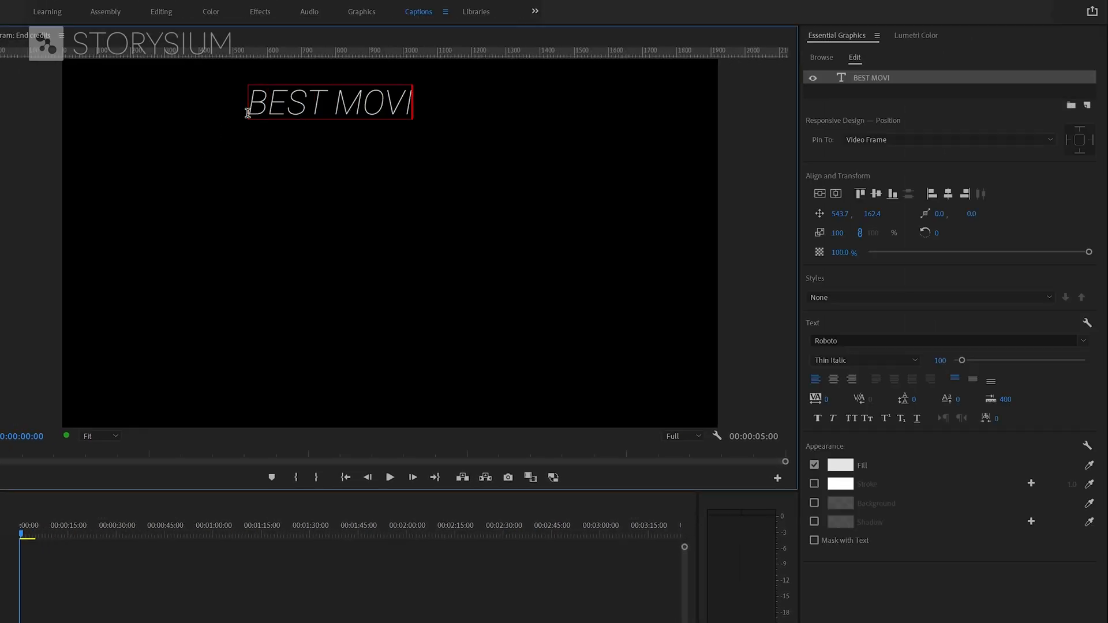
pyautogui.write('E EVER')
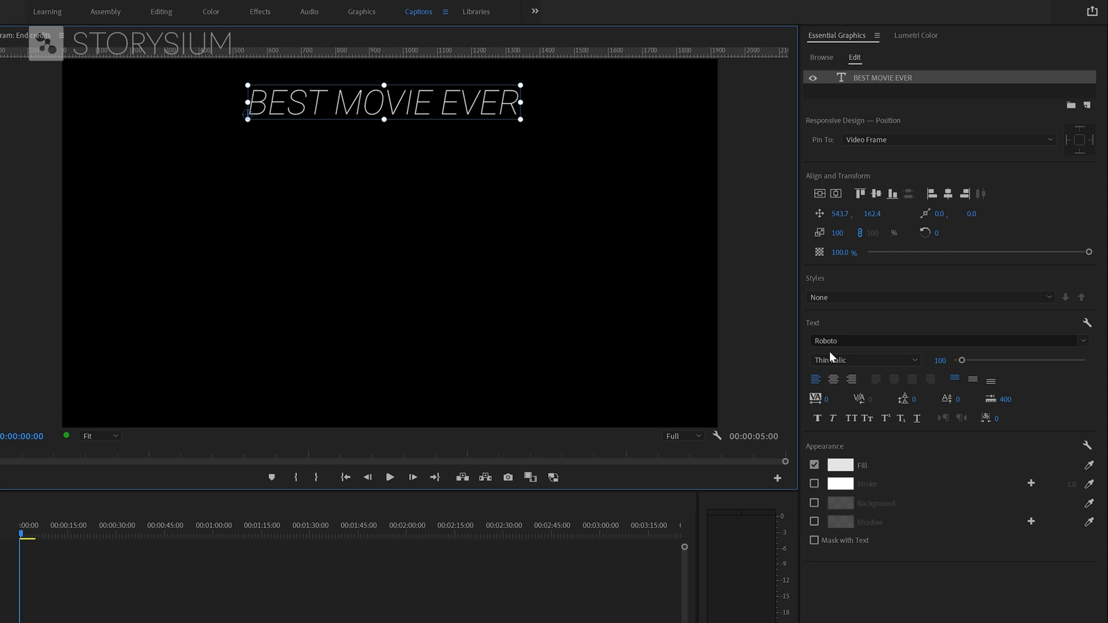
# Set the title to the Black font weight and centre it horizontally.
pyautogui.click(864, 360)
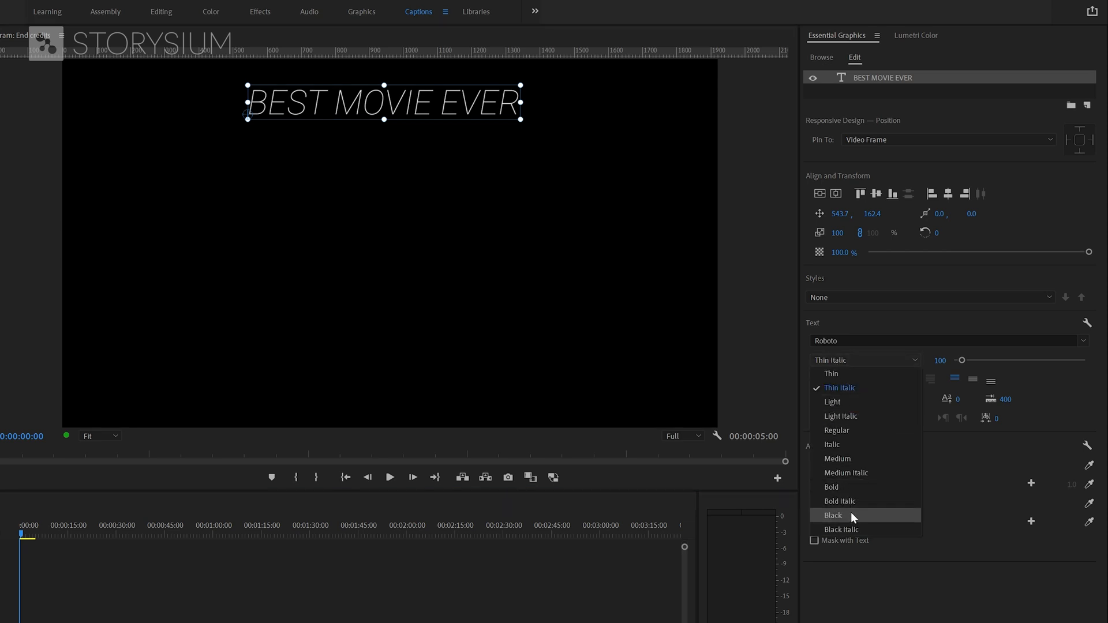
pyautogui.click(832, 515)
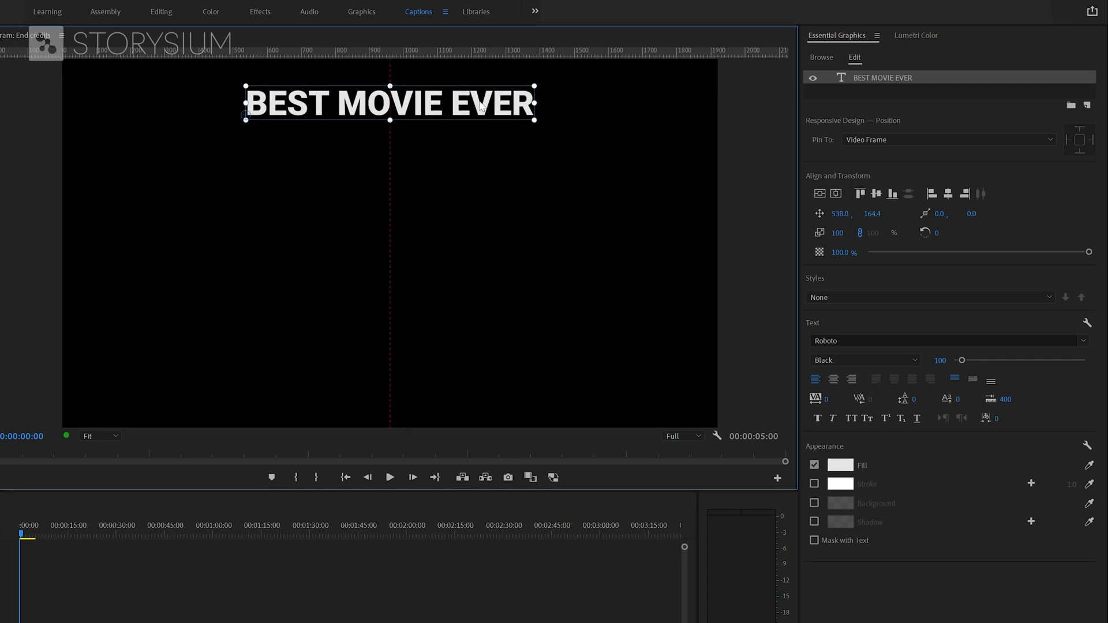
pyautogui.moveTo(389, 103); pyautogui.dragTo(410, 103)
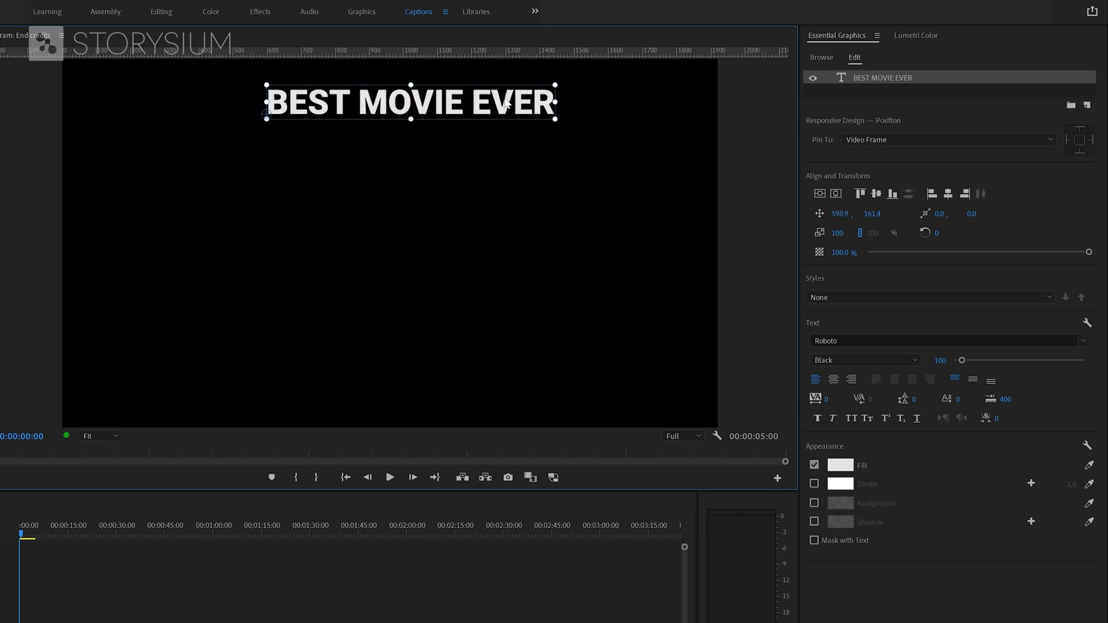
pyautogui.moveTo(410, 103); pyautogui.dragTo(389, 103)
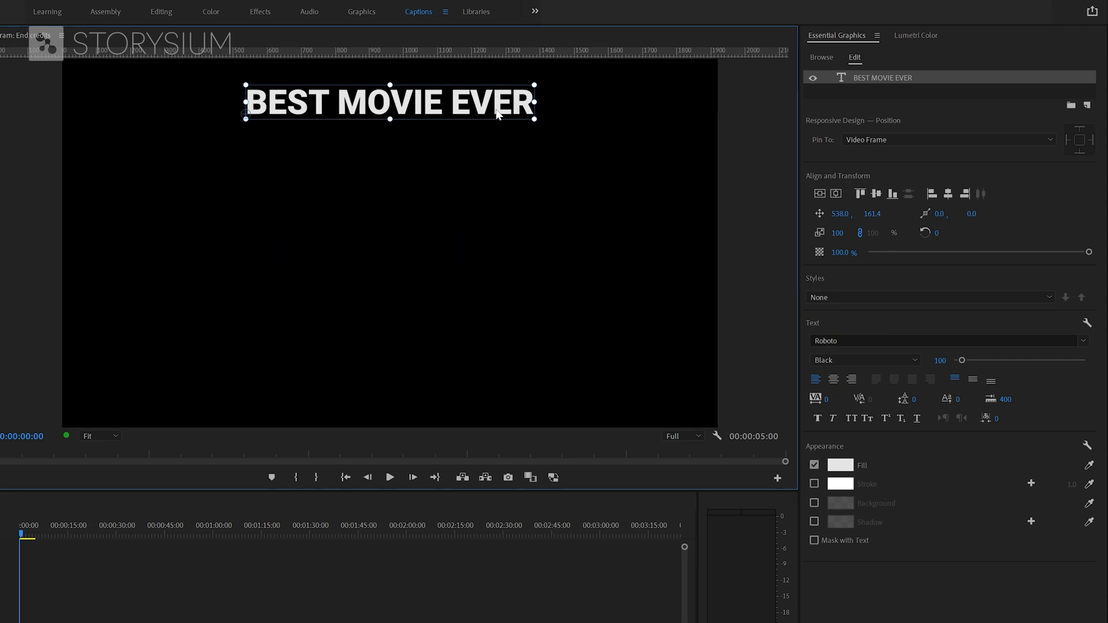
# Duplicate the title as a Light-weight Directed by line centred under it.
pyautogui.press('ctrl+v')
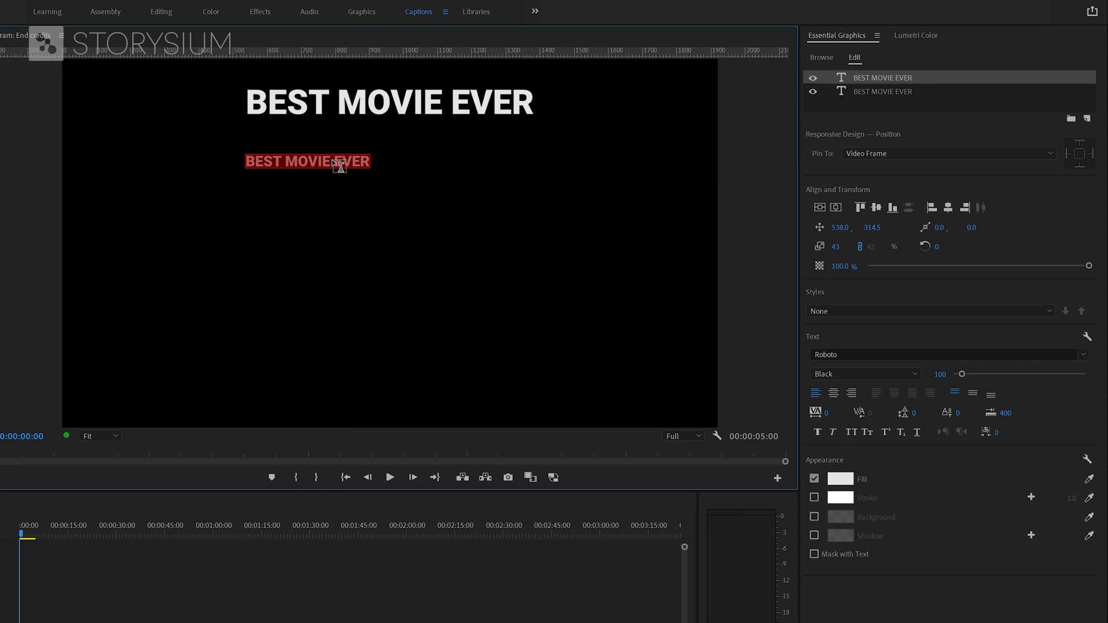
pyautogui.write('Directed by')
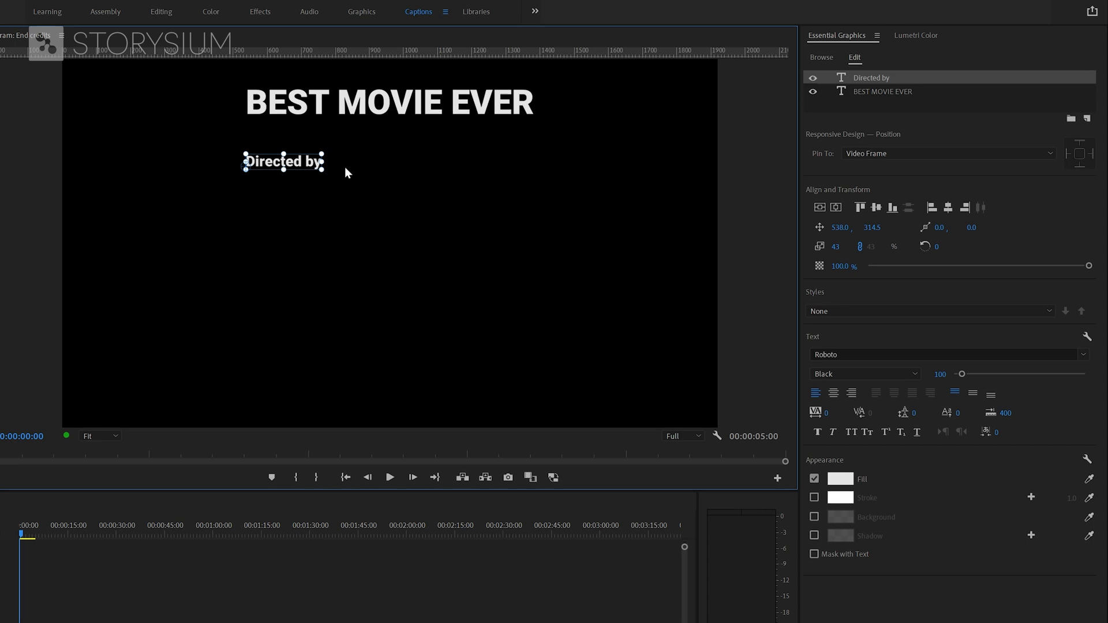
pyautogui.click(865, 372)
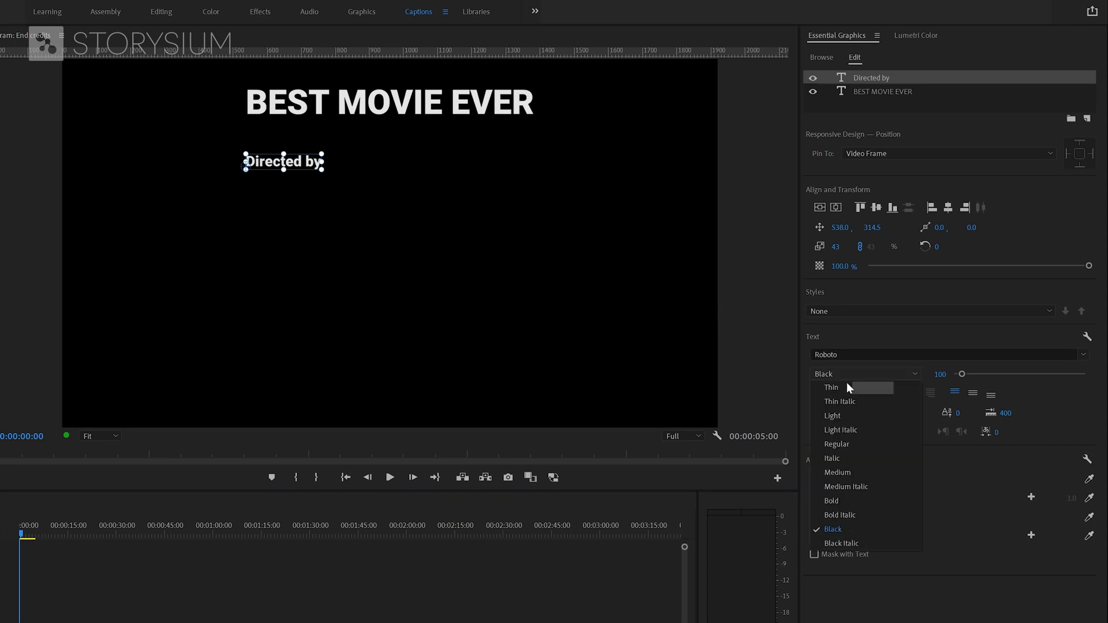
pyautogui.click(832, 414)
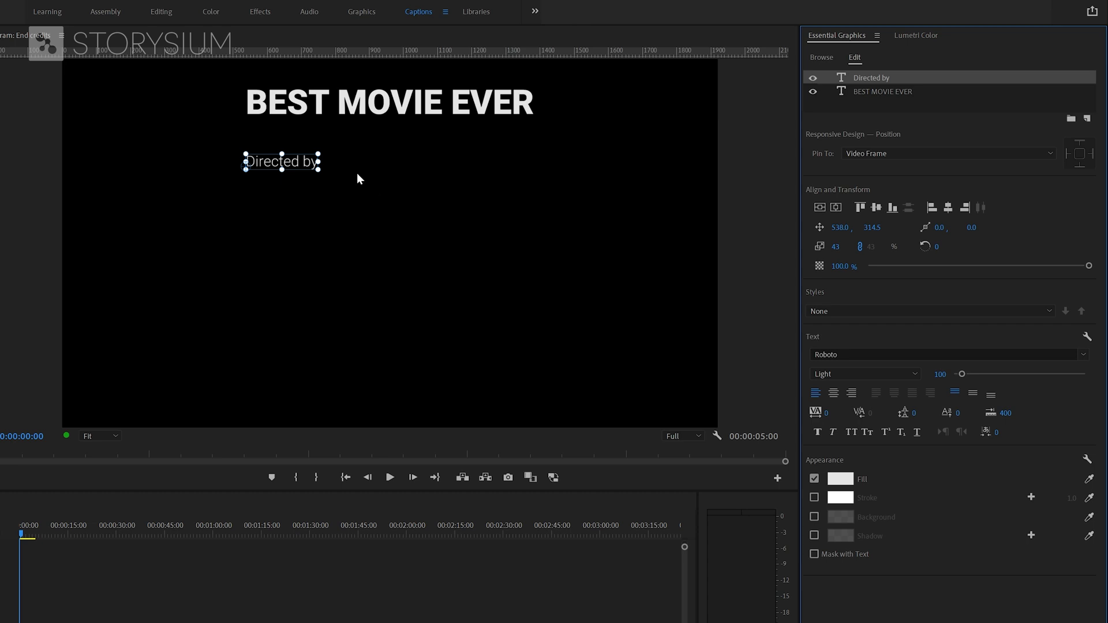
pyautogui.moveTo(281, 161); pyautogui.dragTo(389, 160)
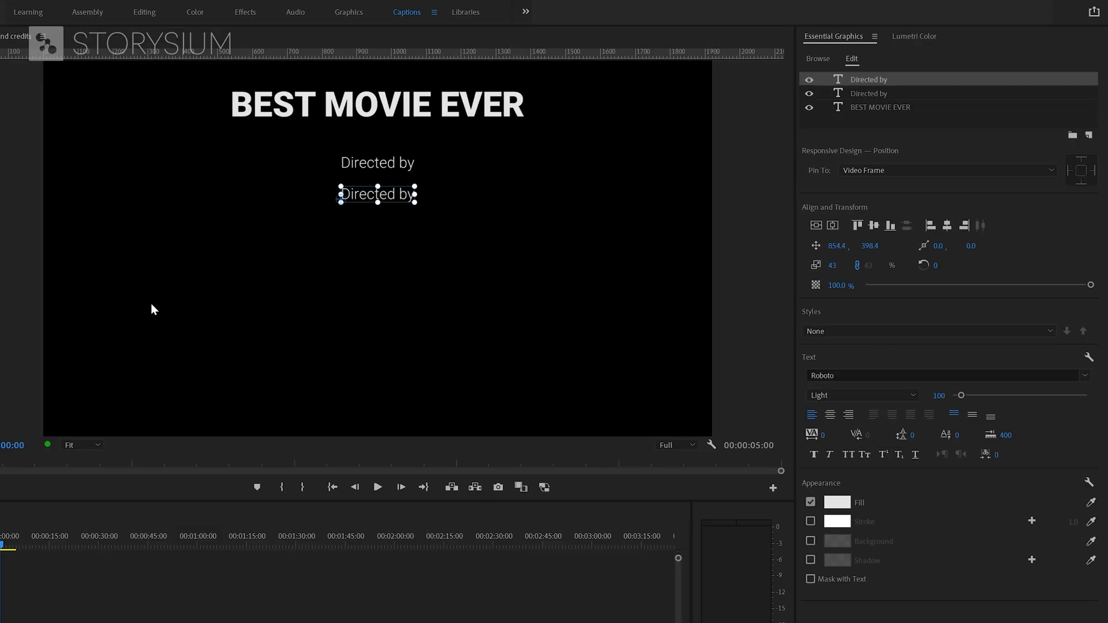
pyautogui.write('Haseeb Roberson')
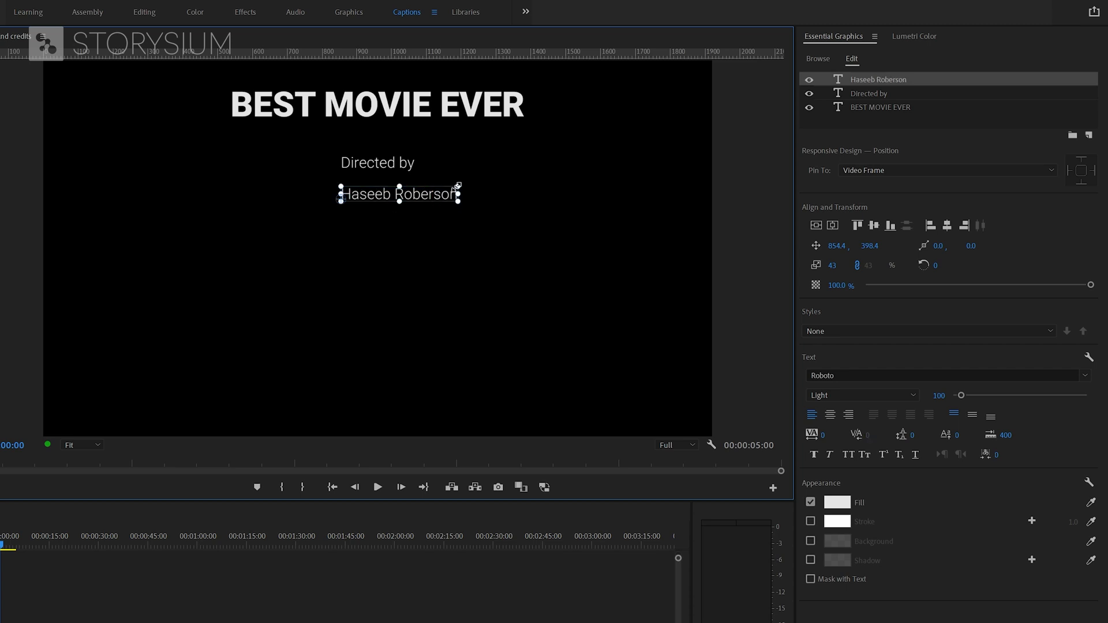
pyautogui.click(861, 395)
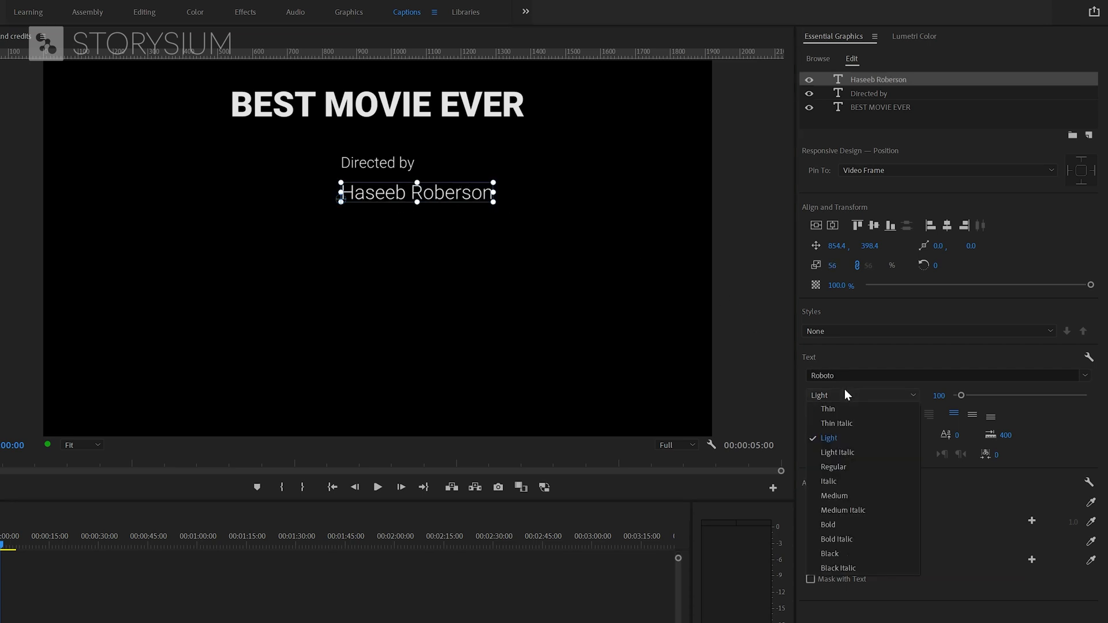
pyautogui.click(828, 524)
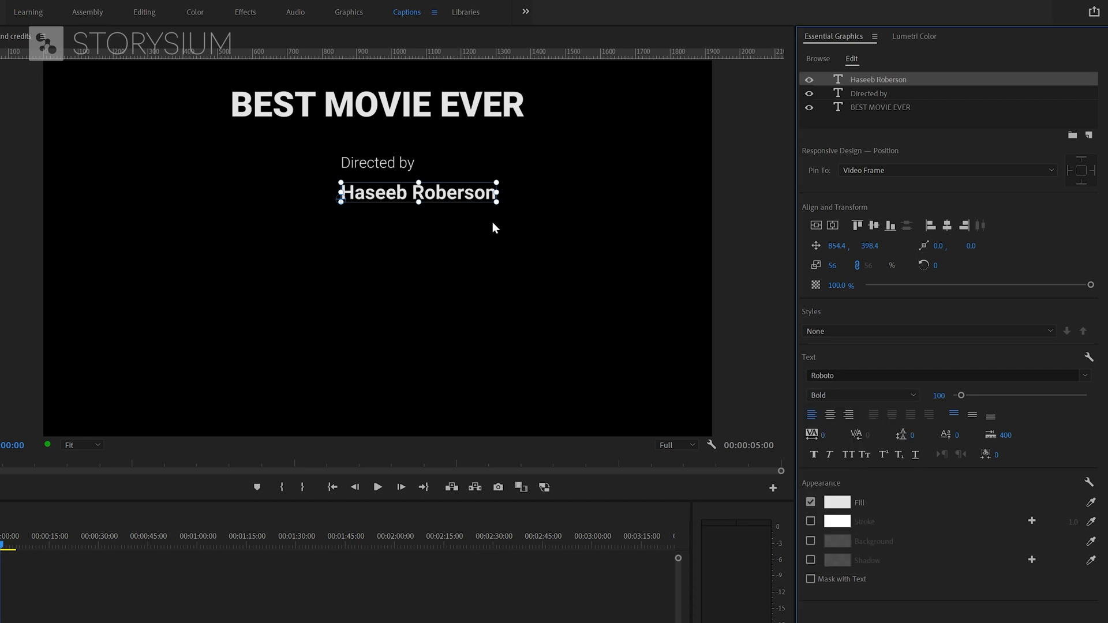
pyautogui.moveTo(419, 193); pyautogui.dragTo(376, 193)
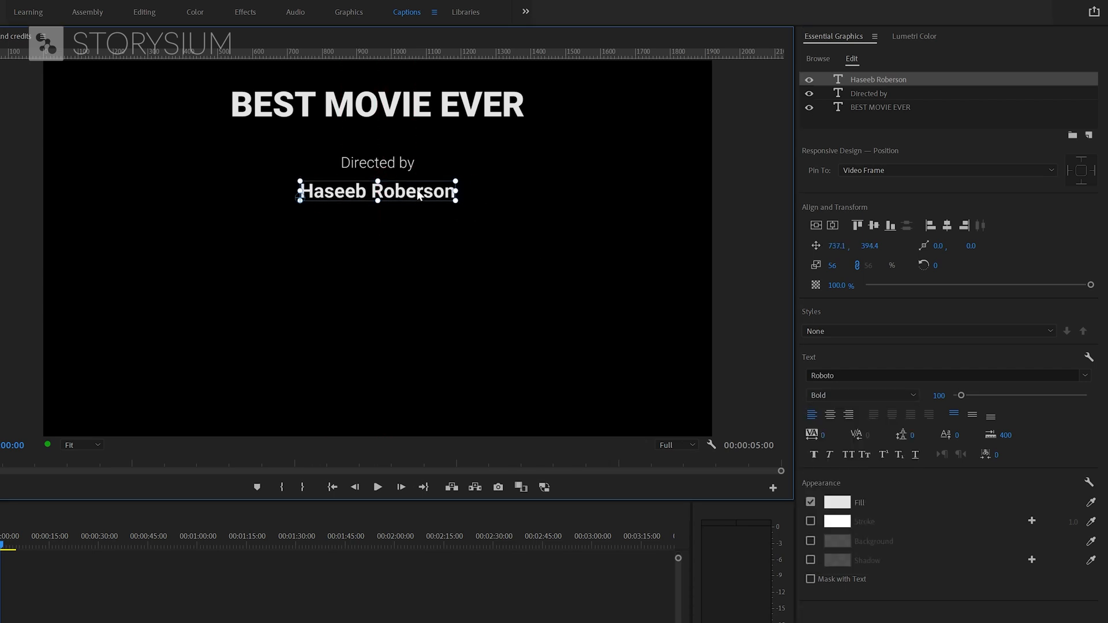
pyautogui.moveTo(515, 128)
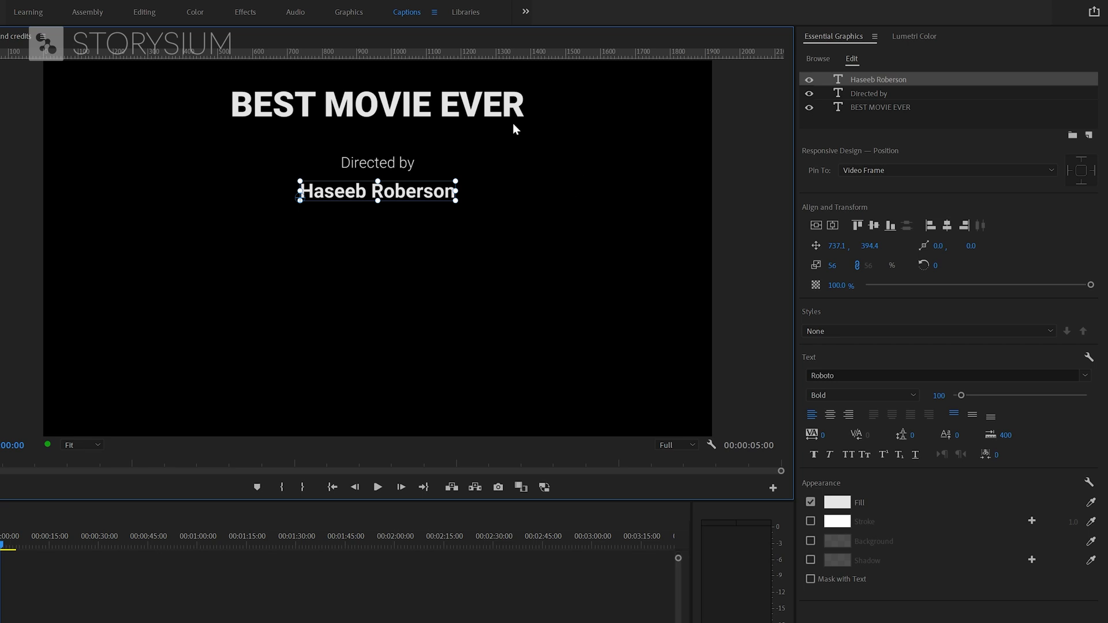
pyautogui.moveTo(863, 86)
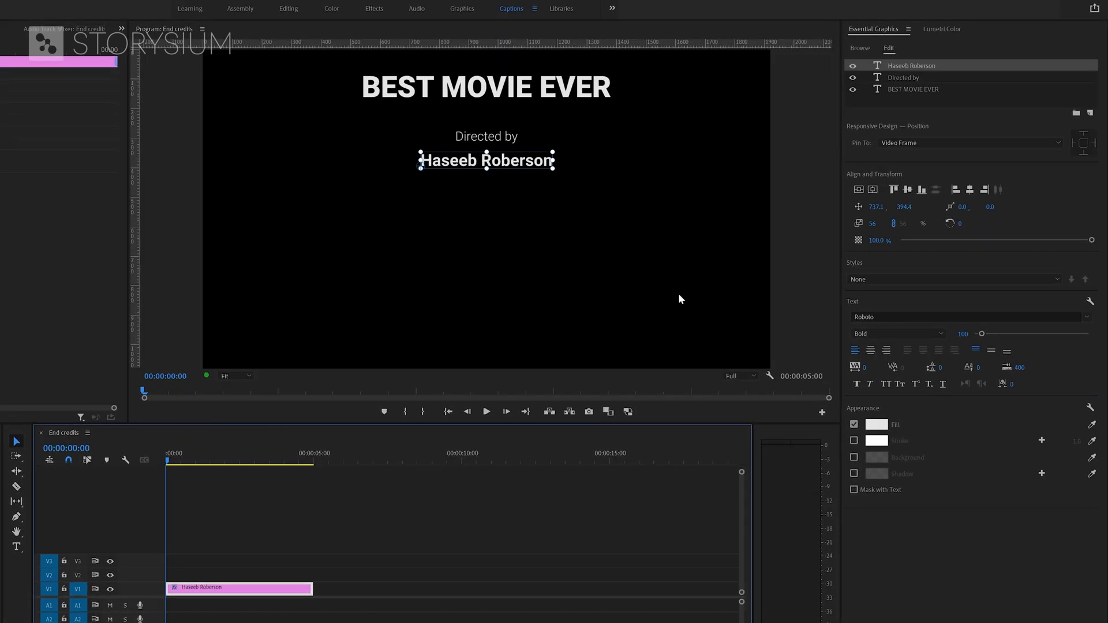
pyautogui.moveTo(918, 107)
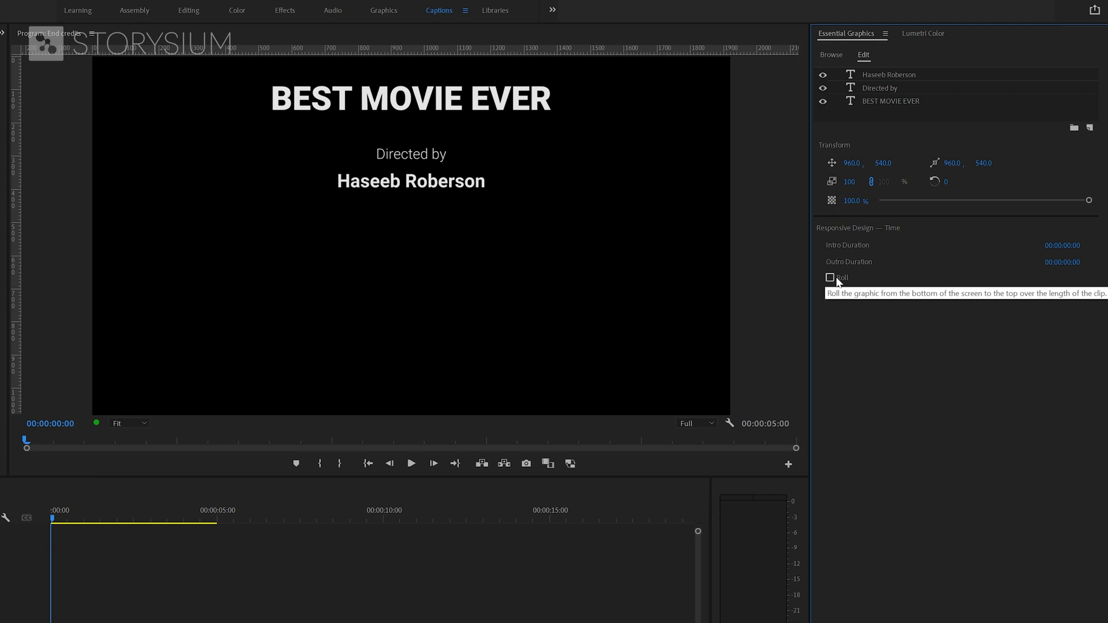
# Enable Roll with Start Offscreen and End Offscreen on the credits graphic.
pyautogui.click(829, 277)
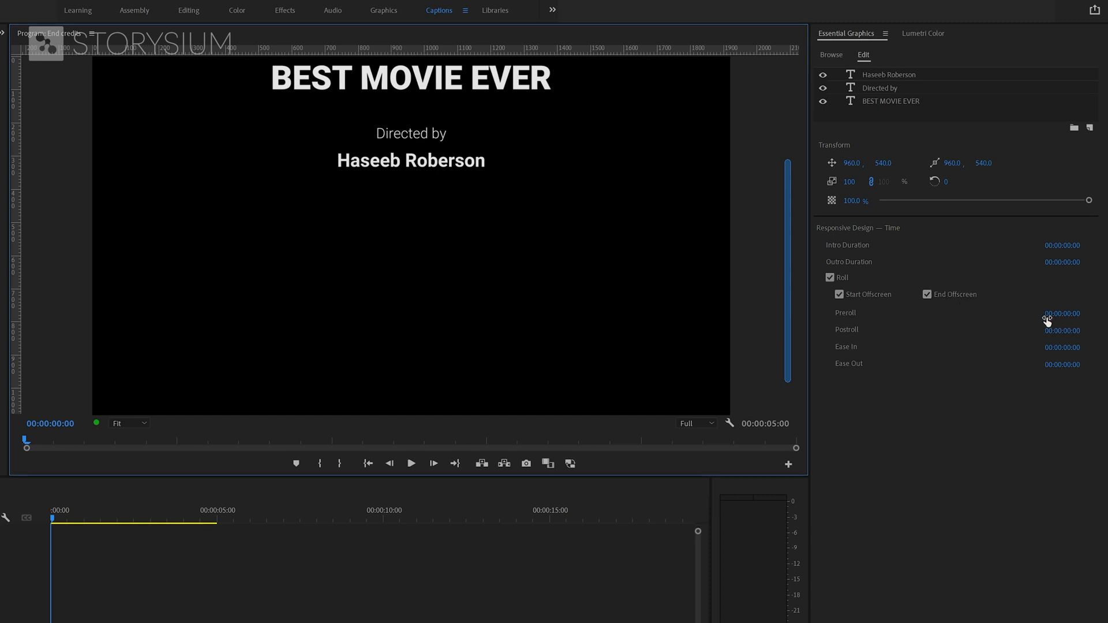
pyautogui.moveTo(1049, 366)
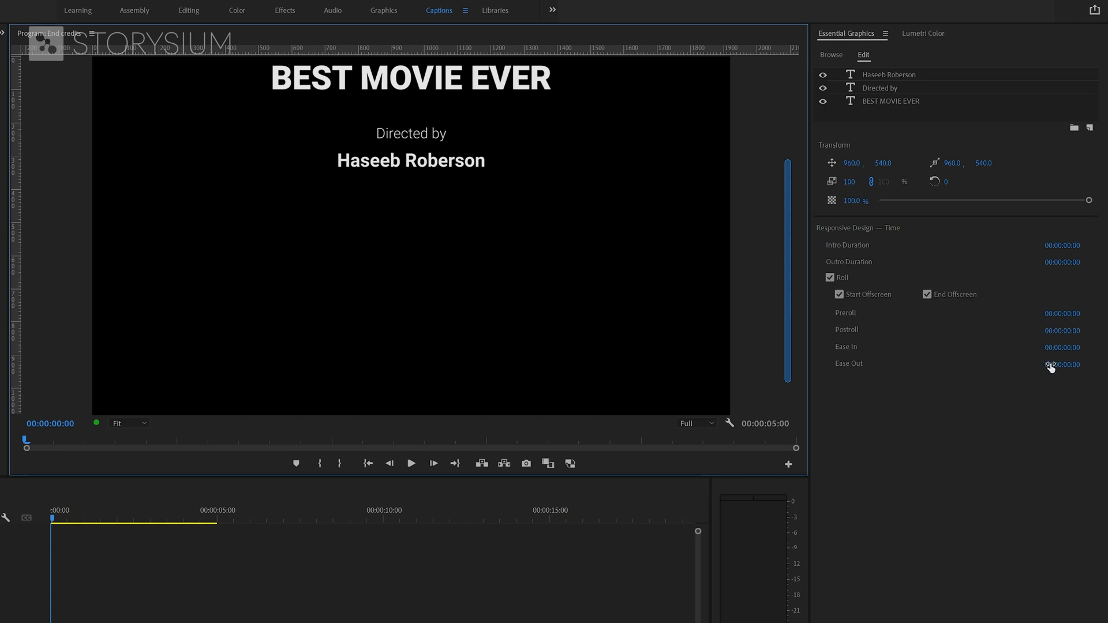
pyautogui.moveTo(1063, 351)
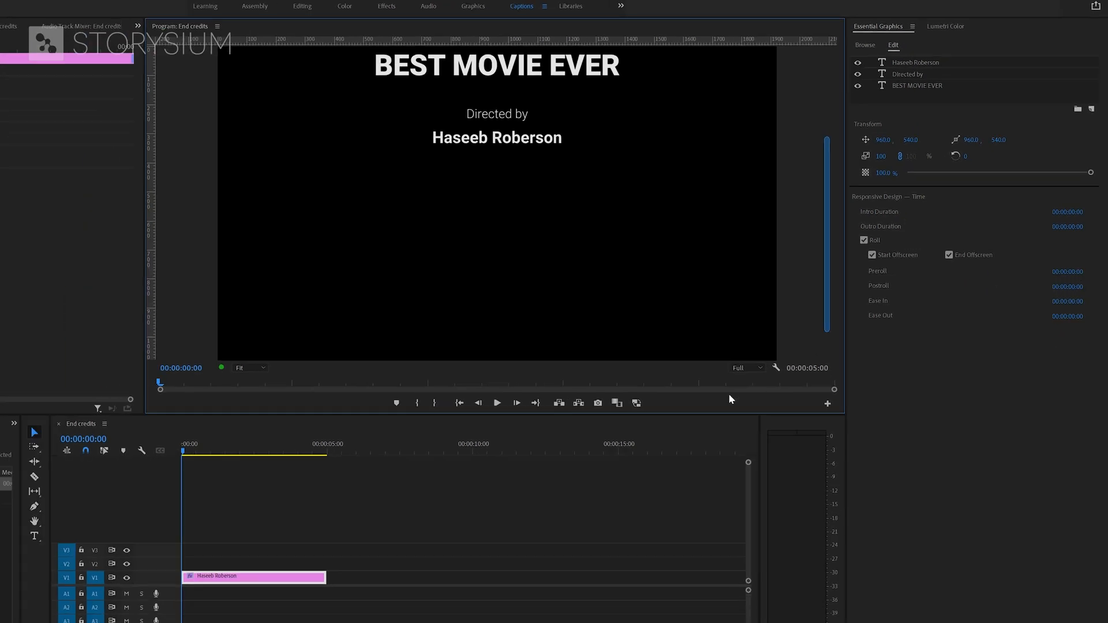
# Extend the credits clip on the timeline to about nine seconds.
pyautogui.click(496, 403)
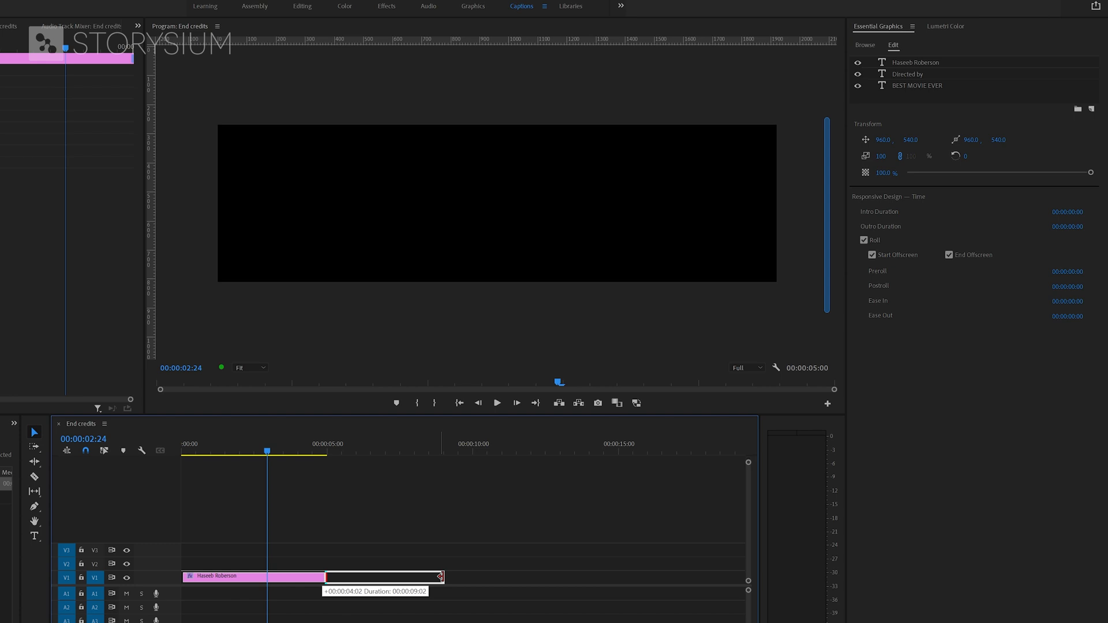
pyautogui.click(497, 403)
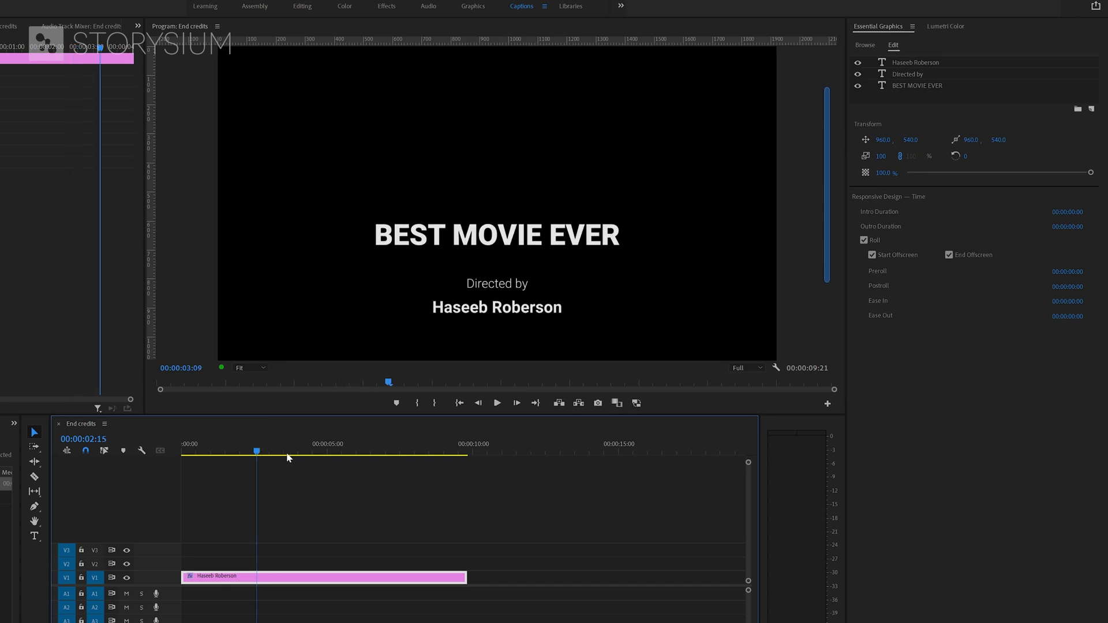
# Shrink the five-actor name list, right-align it and place it near frame centre.
pyautogui.click(344, 451)
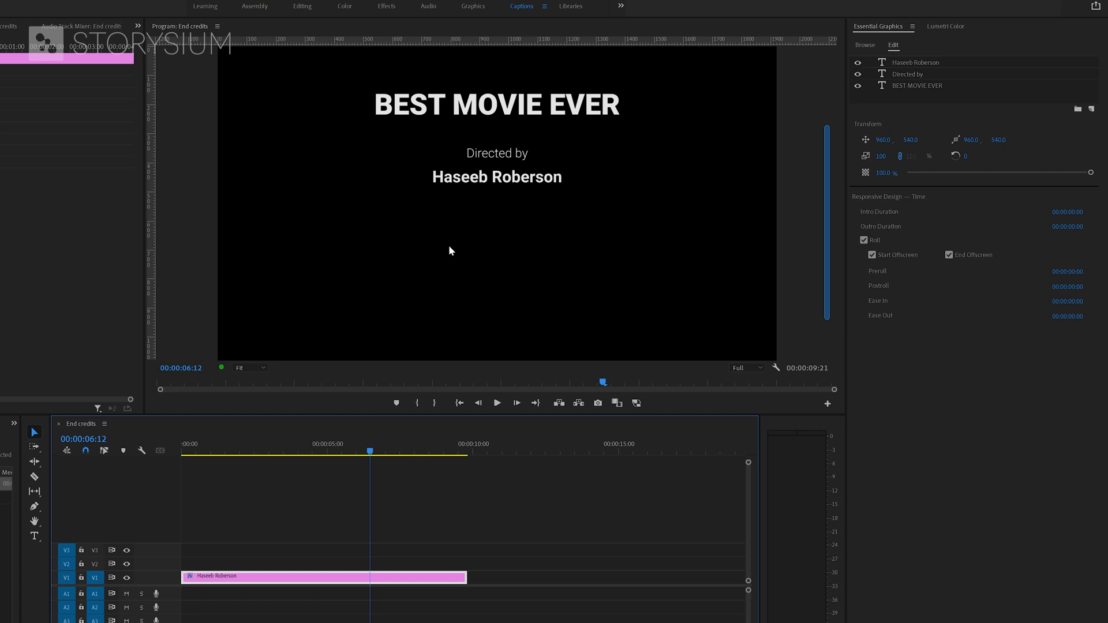
pyautogui.moveTo(35, 536)
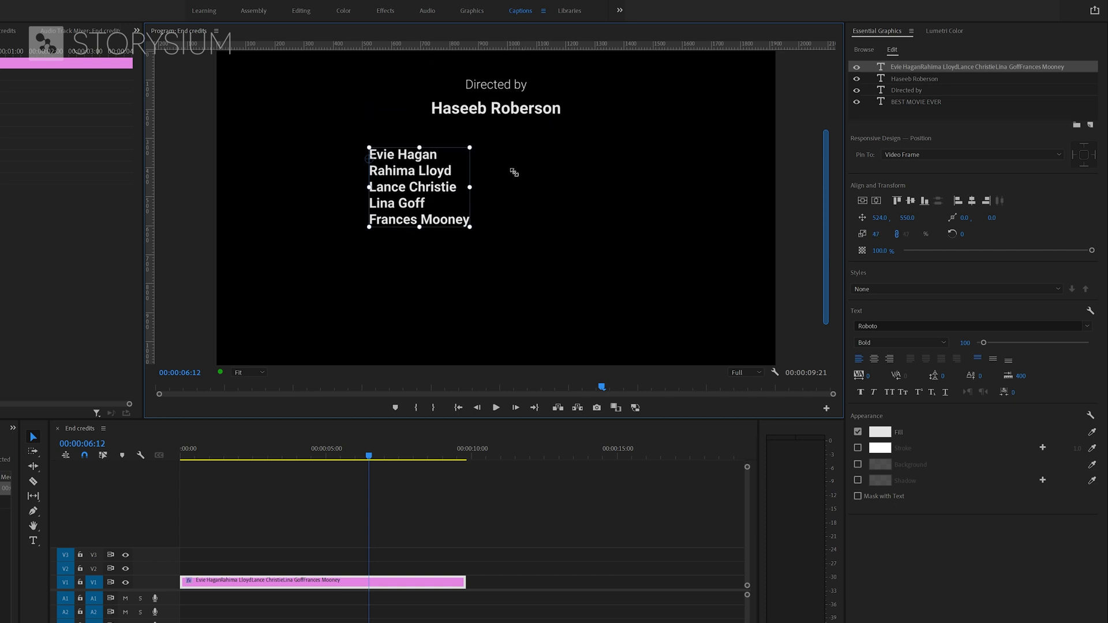
pyautogui.moveTo(419, 187); pyautogui.dragTo(410, 180)
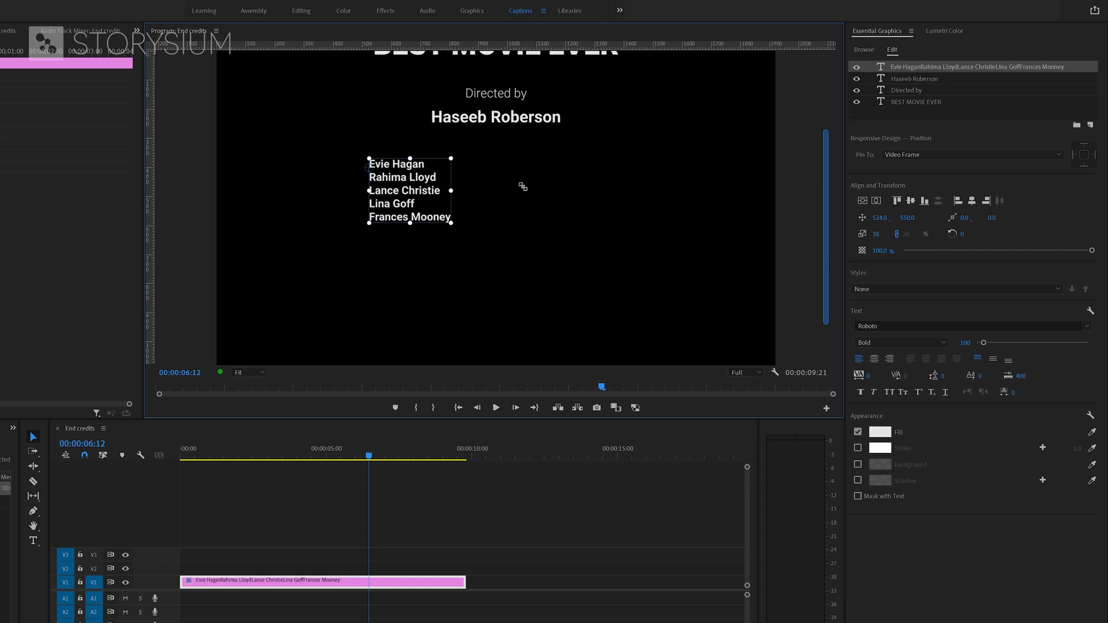
pyautogui.moveTo(629, 203)
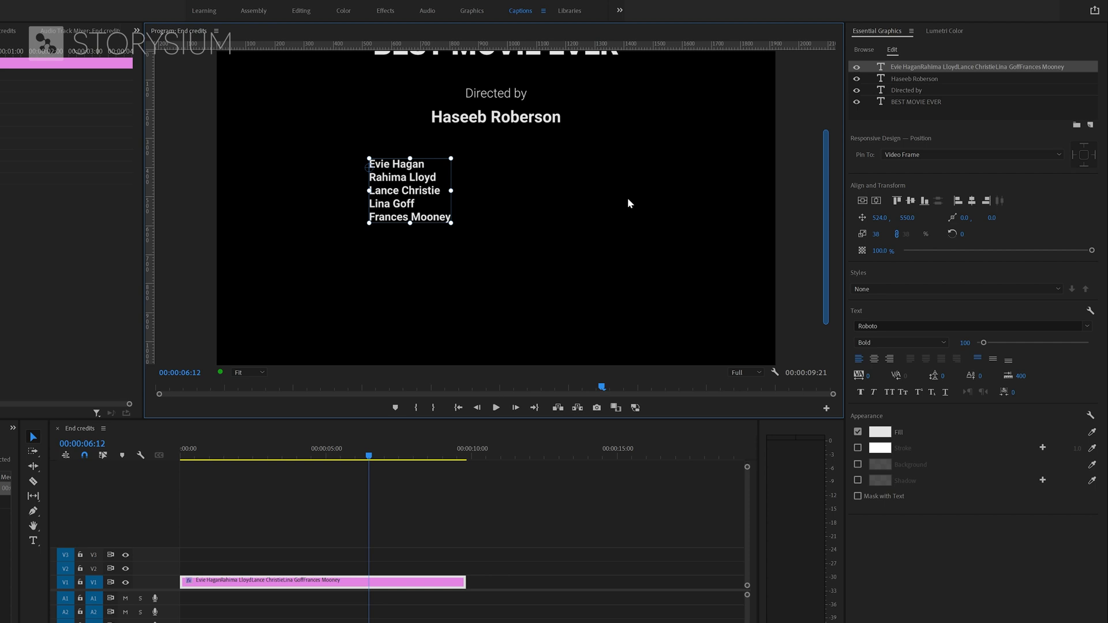
pyautogui.moveTo(632, 203)
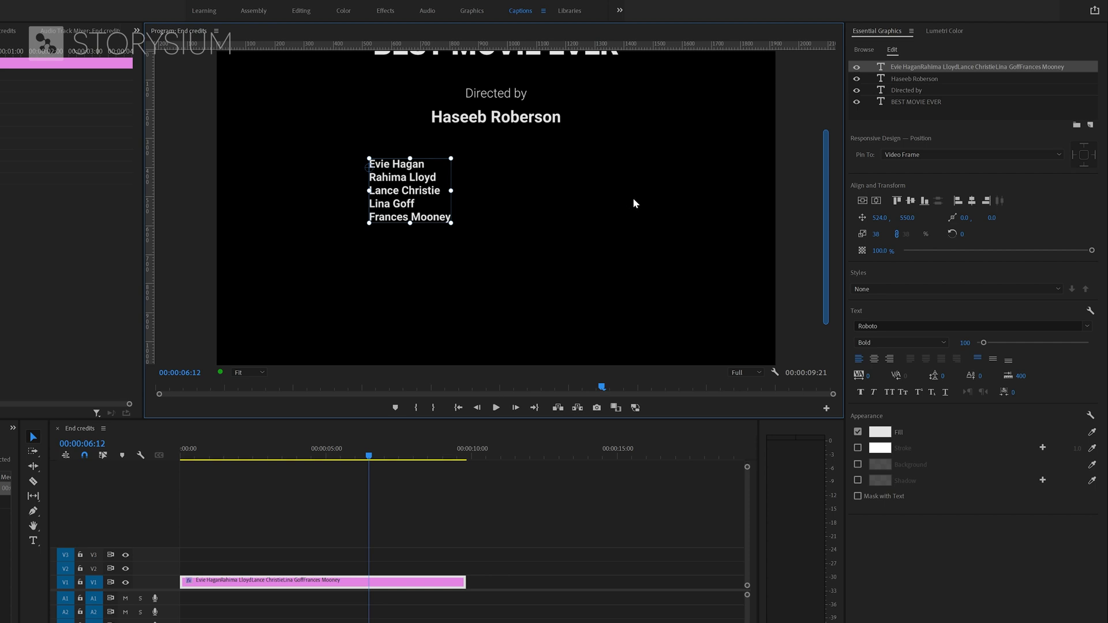
pyautogui.click(873, 358)
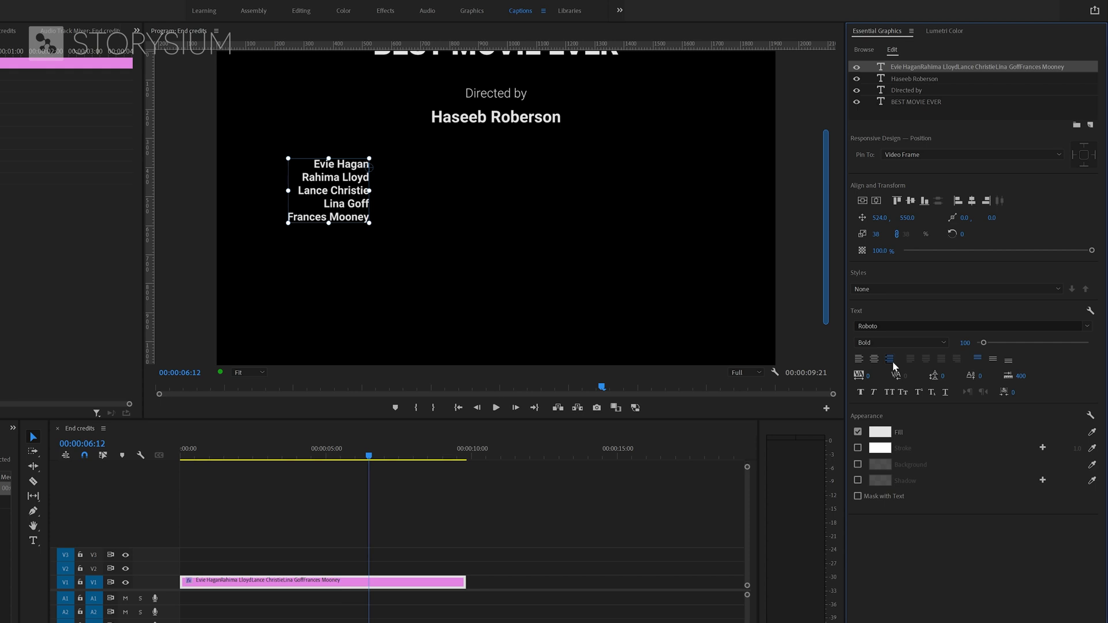
pyautogui.moveTo(329, 191); pyautogui.dragTo(453, 193)
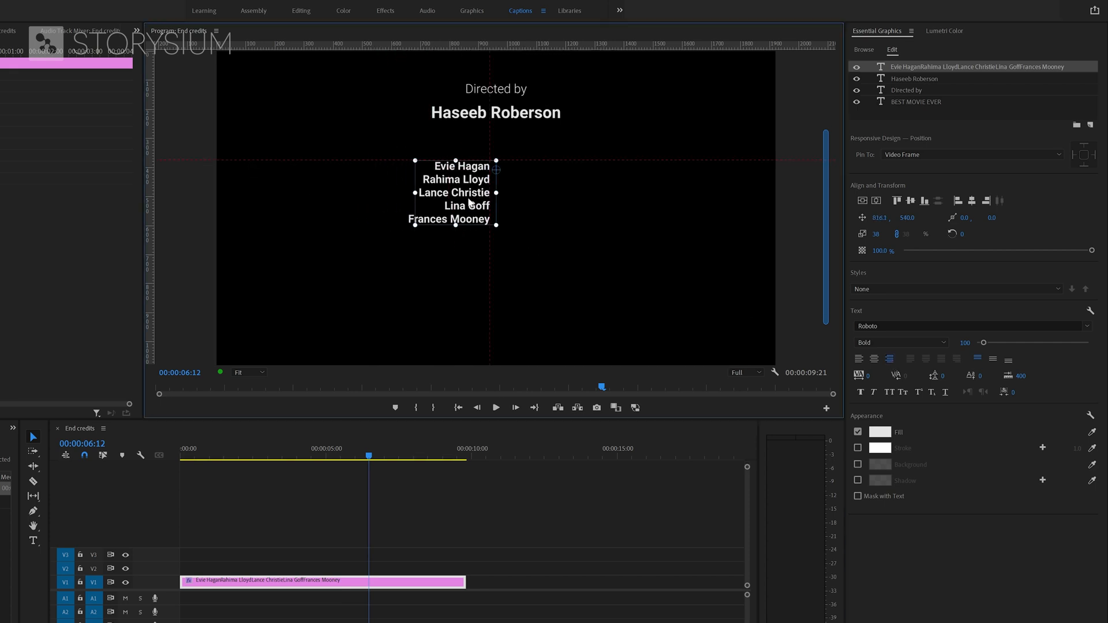
pyautogui.moveTo(452, 192); pyautogui.dragTo(458, 193)
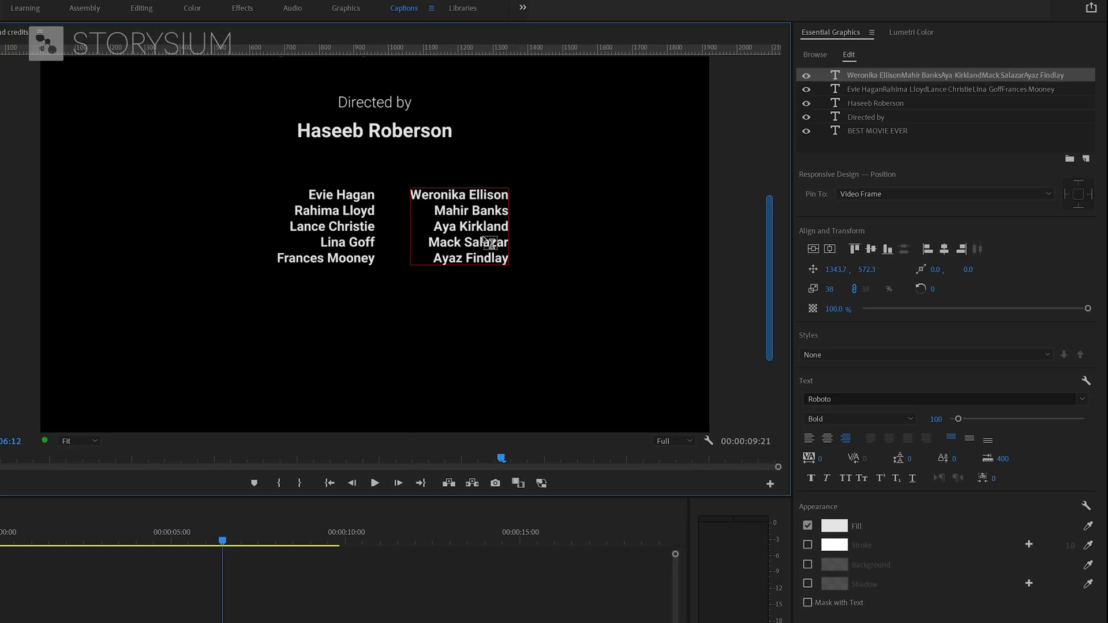
pyautogui.click(811, 439)
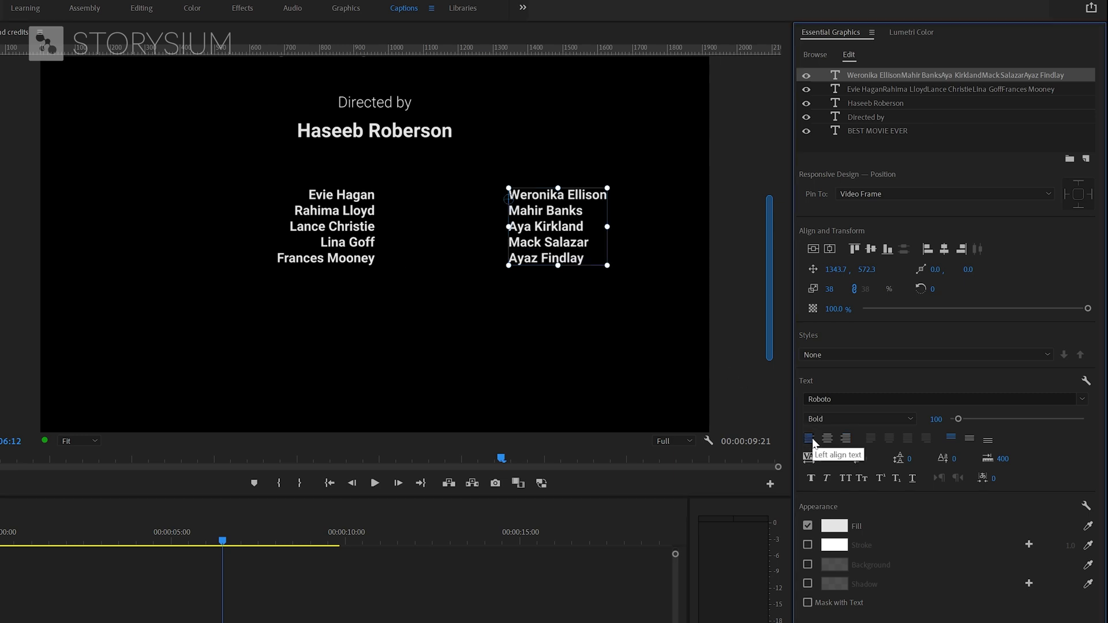
pyautogui.click(808, 439)
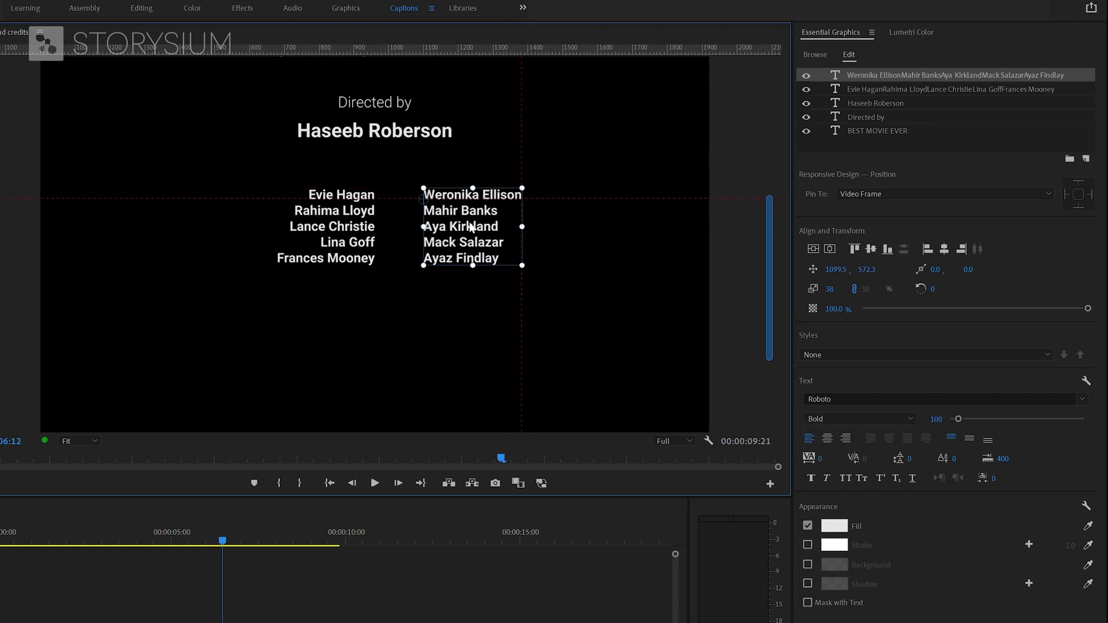
pyautogui.moveTo(471, 227); pyautogui.dragTo(373, 226)
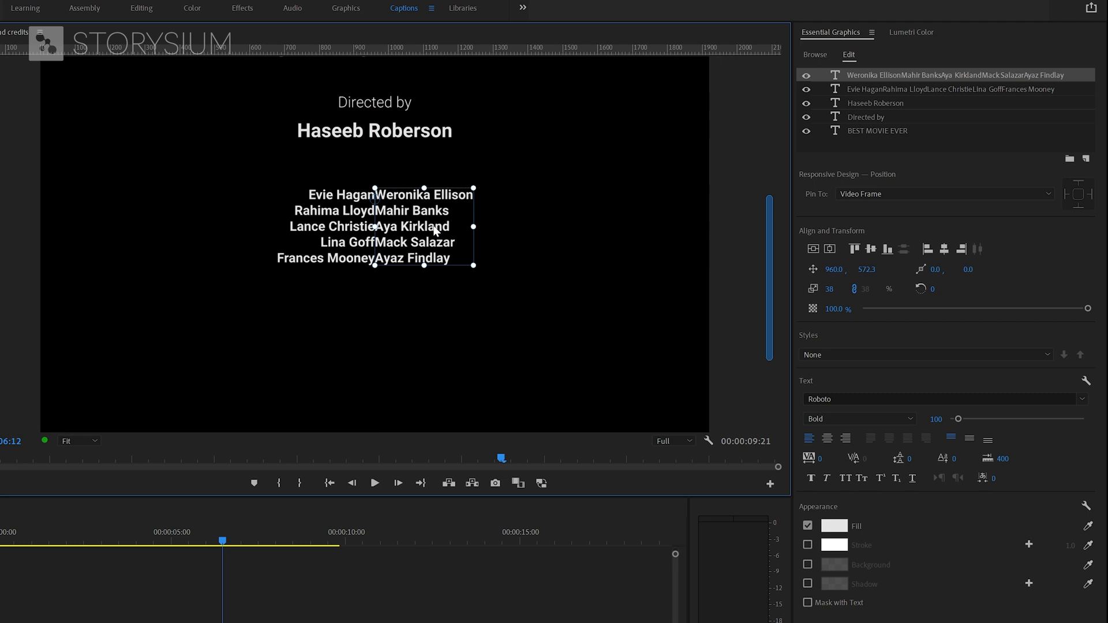
pyautogui.moveTo(397, 220)
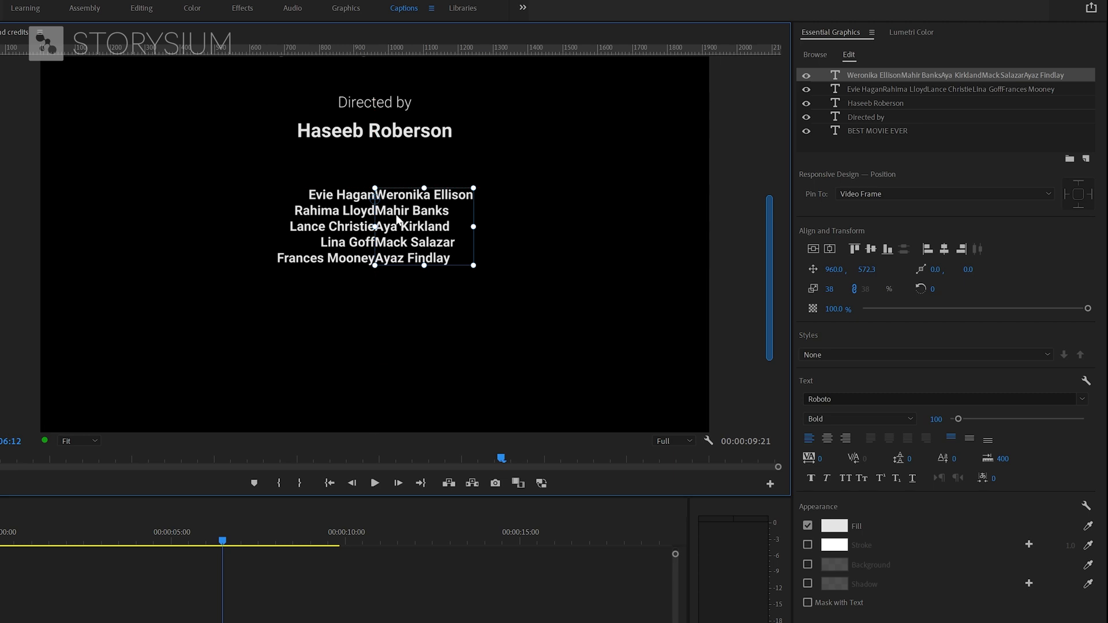
pyautogui.moveTo(793, 259)
pyautogui.write('25')
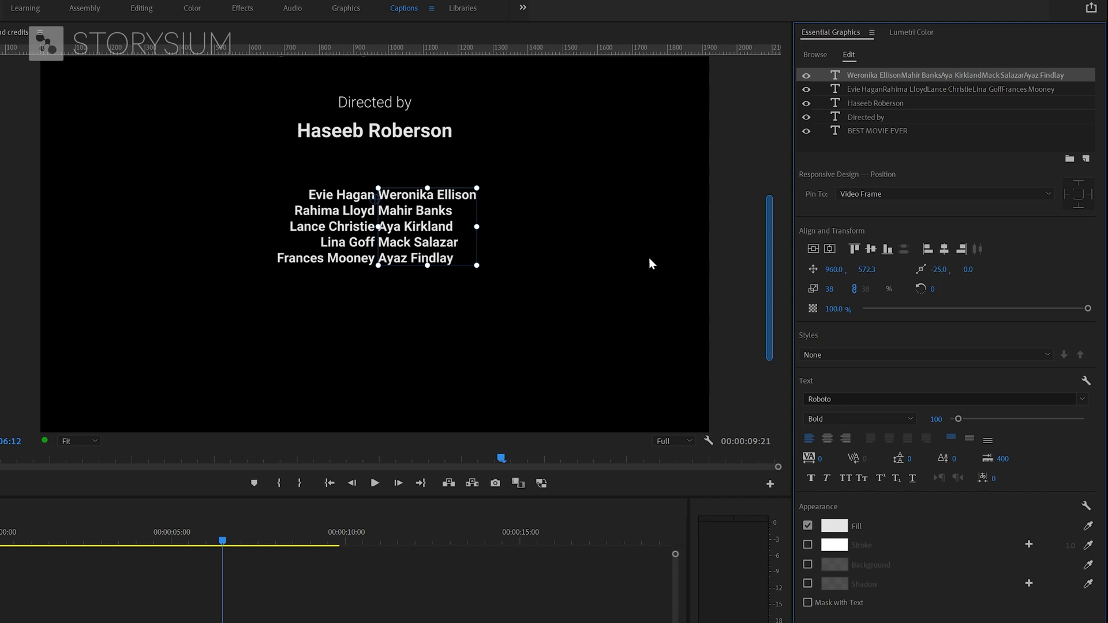
# Set the left actor column to Light weight, right-aligned, with a small gap to the bold column.
pyautogui.click(946, 89)
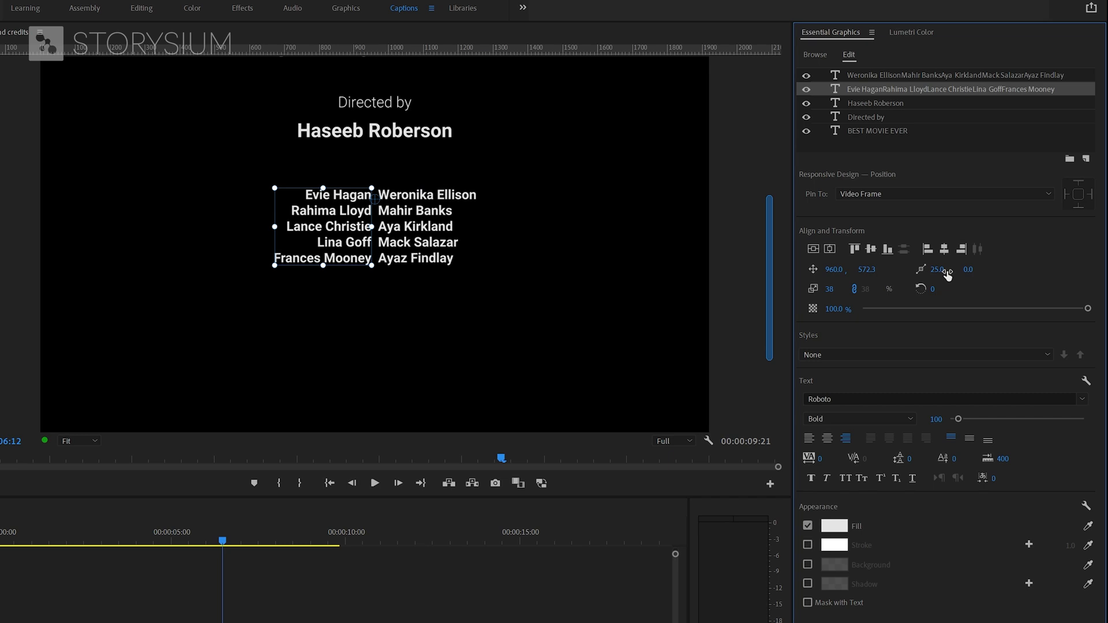
pyautogui.moveTo(898, 391)
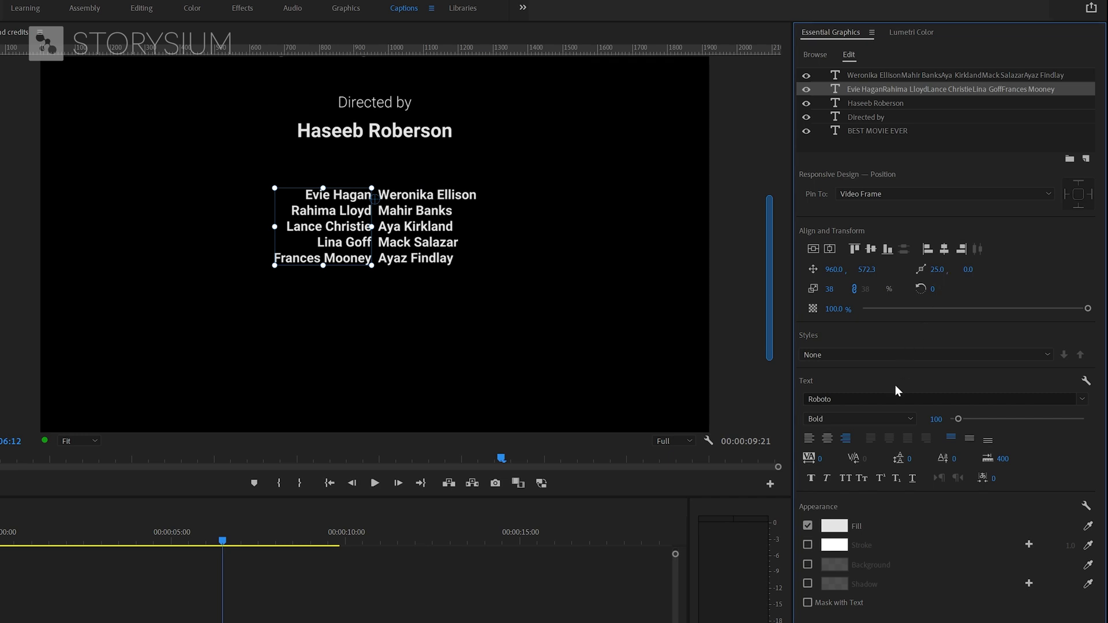
pyautogui.click(857, 418)
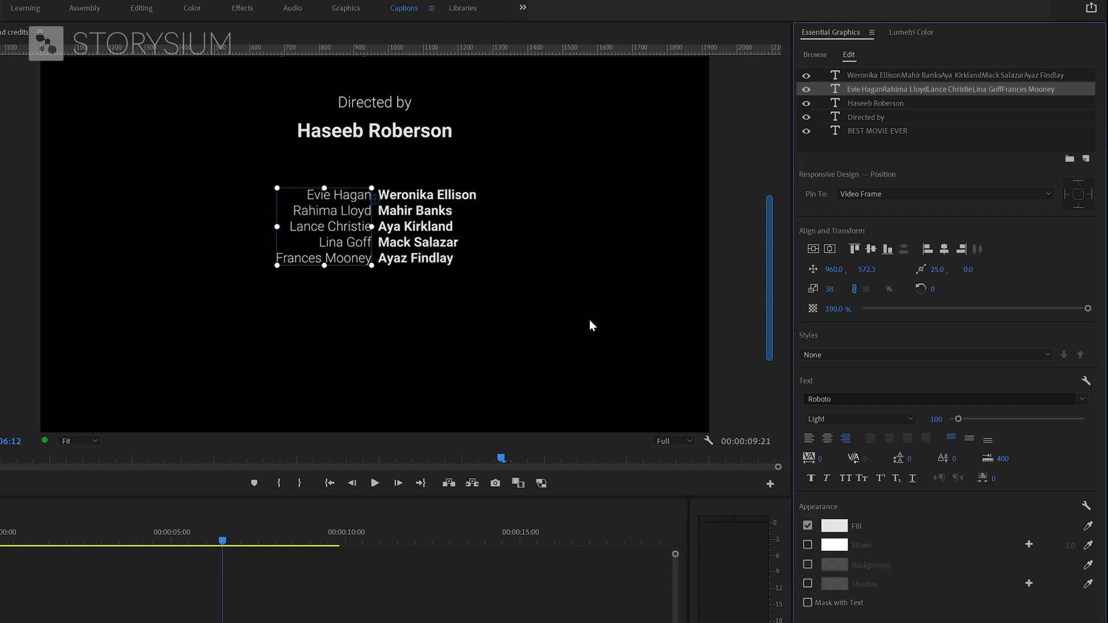
pyautogui.moveTo(497, 257)
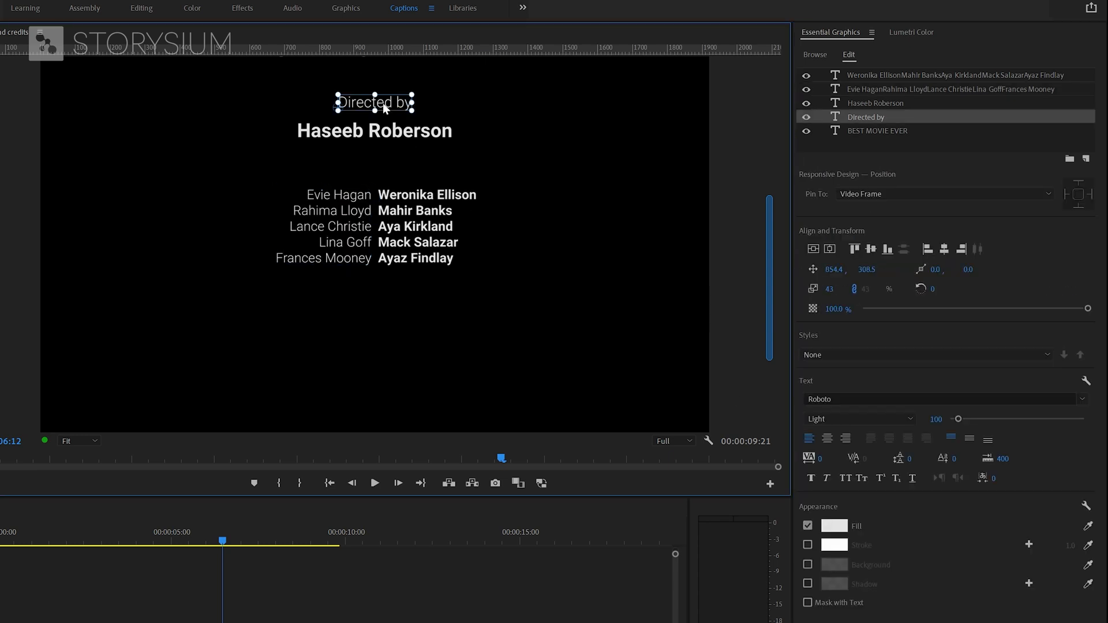
# Copy the 'Directed by' text above the cast list and retype it as 'Actors'.
pyautogui.moveTo(374, 103); pyautogui.dragTo(370, 169)
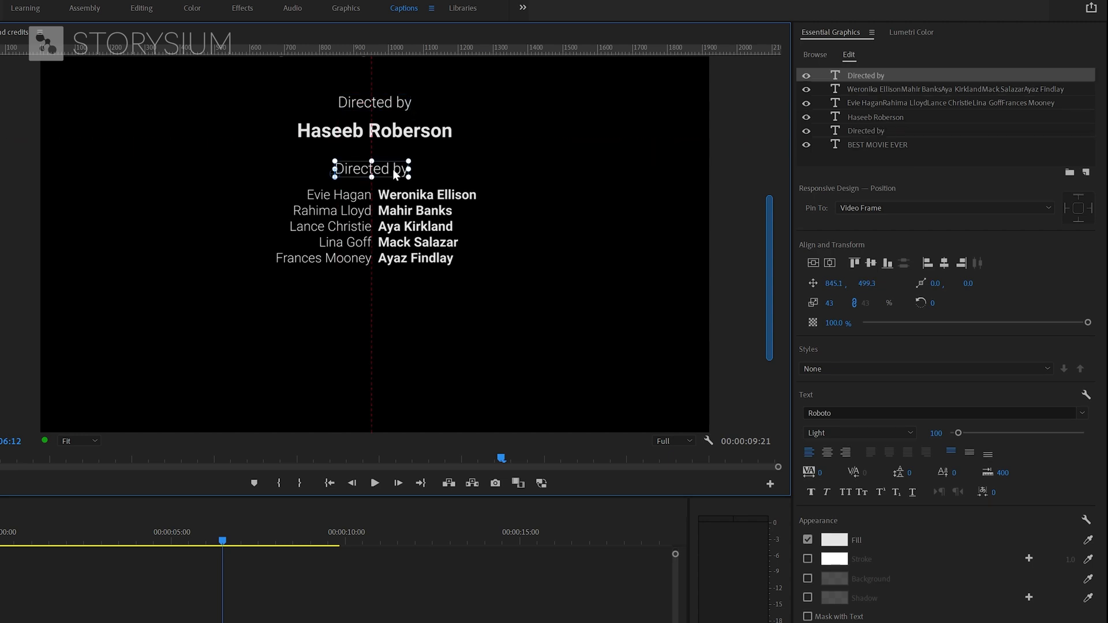
pyautogui.moveTo(373, 169); pyautogui.dragTo(373, 180)
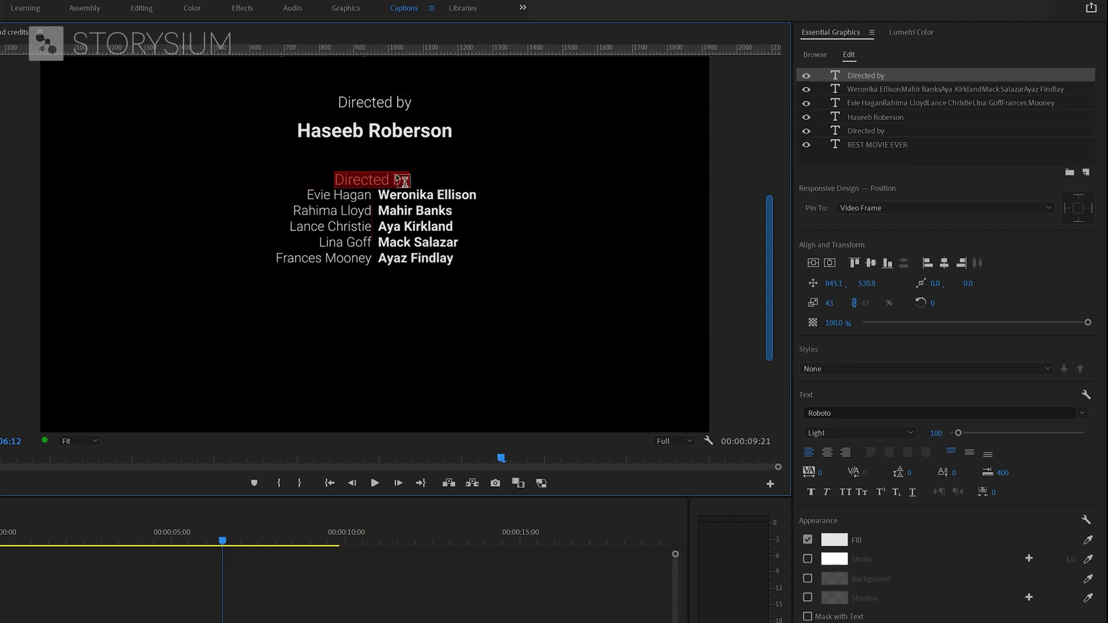
pyautogui.write('Actors')
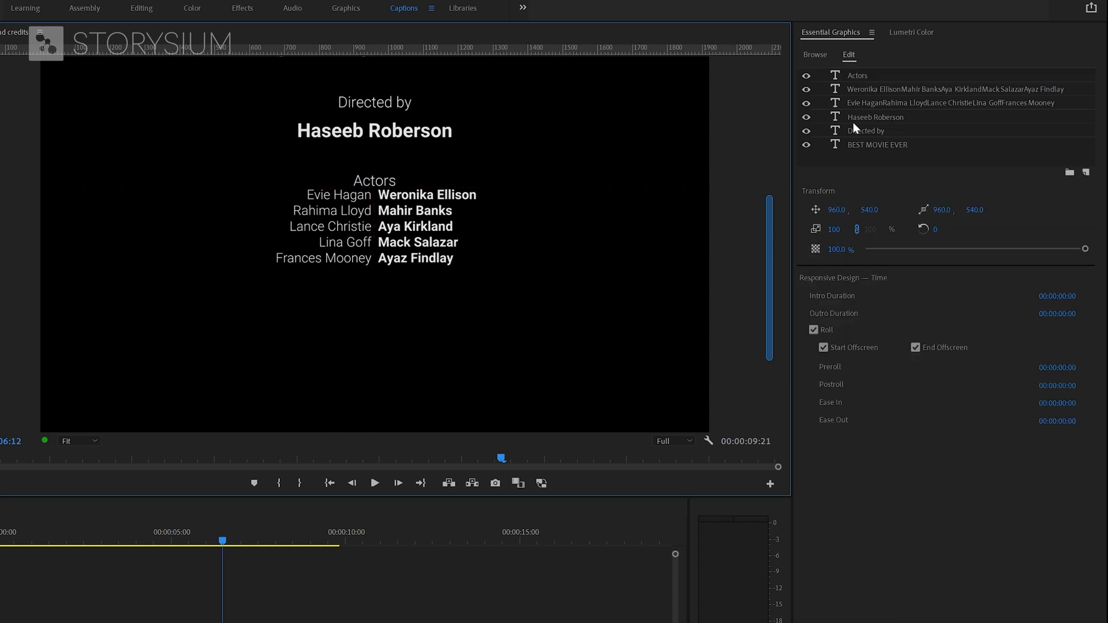
pyautogui.moveTo(895, 100)
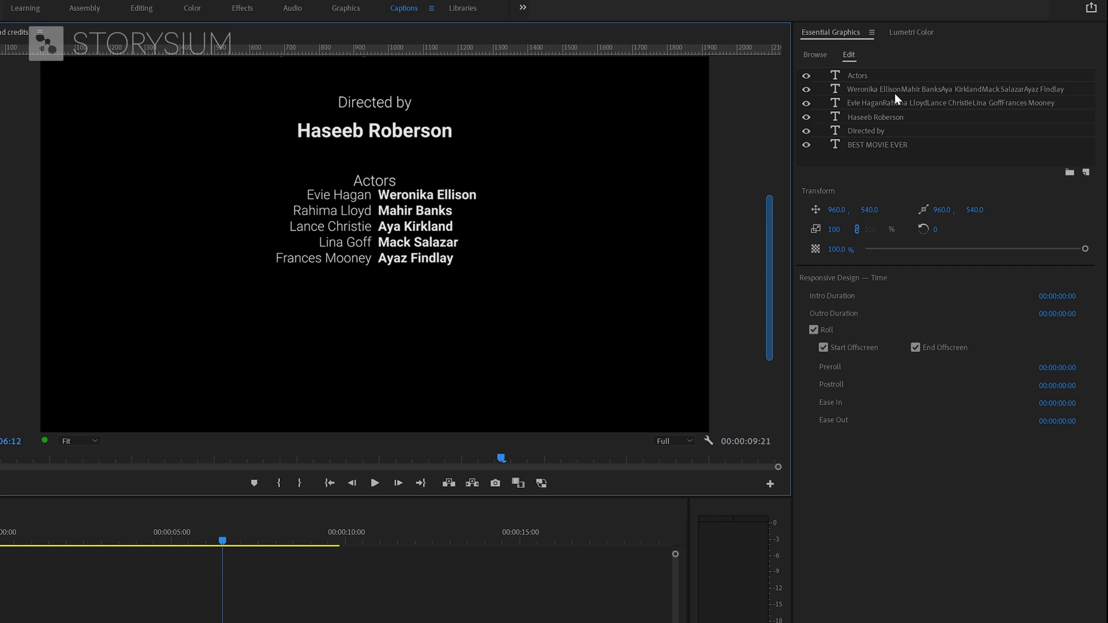
# Add the Asset 32.png logo as a new layer from file below the cast list.
pyautogui.click(1086, 172)
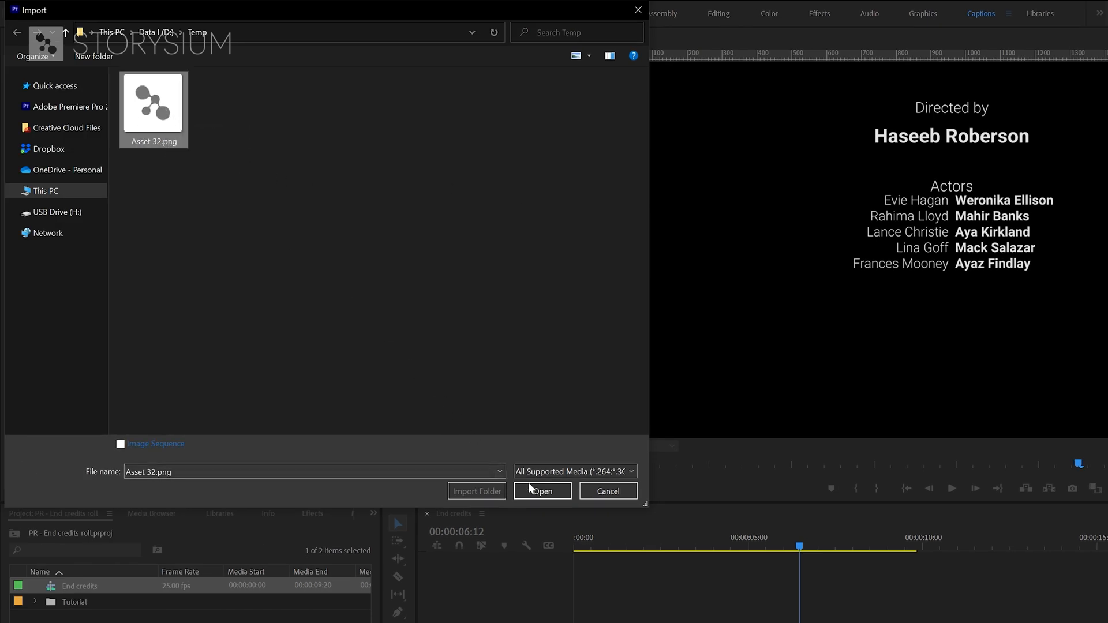
pyautogui.click(541, 491)
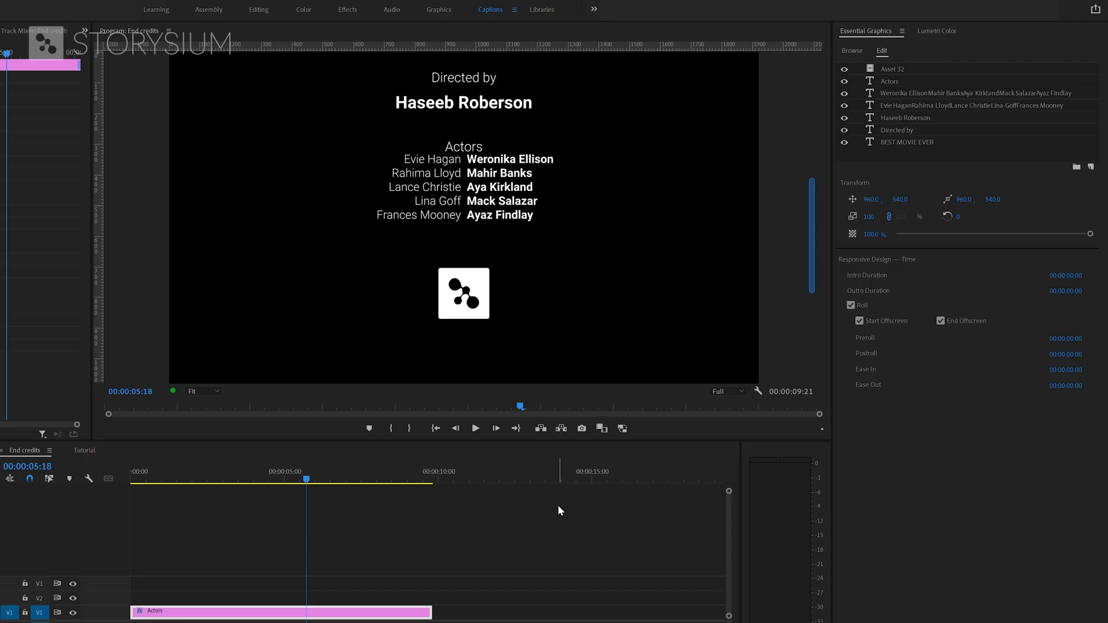
pyautogui.moveTo(772, 304)
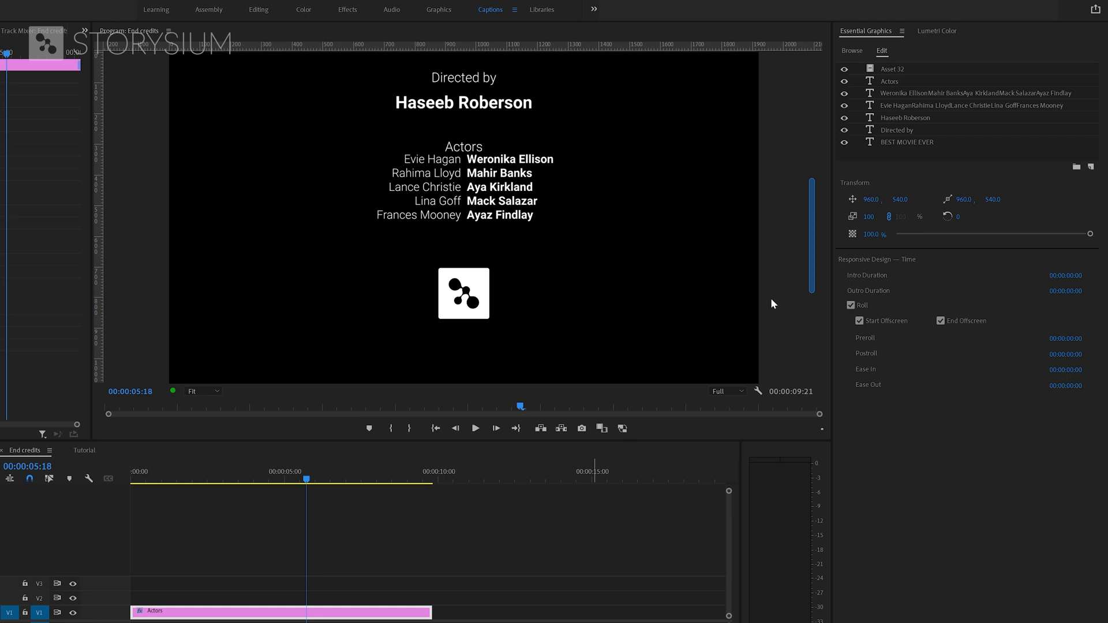
# Confirm the off-white fill on all text layers and stretch the clip to 00:00:13:13.
pyautogui.click(908, 142)
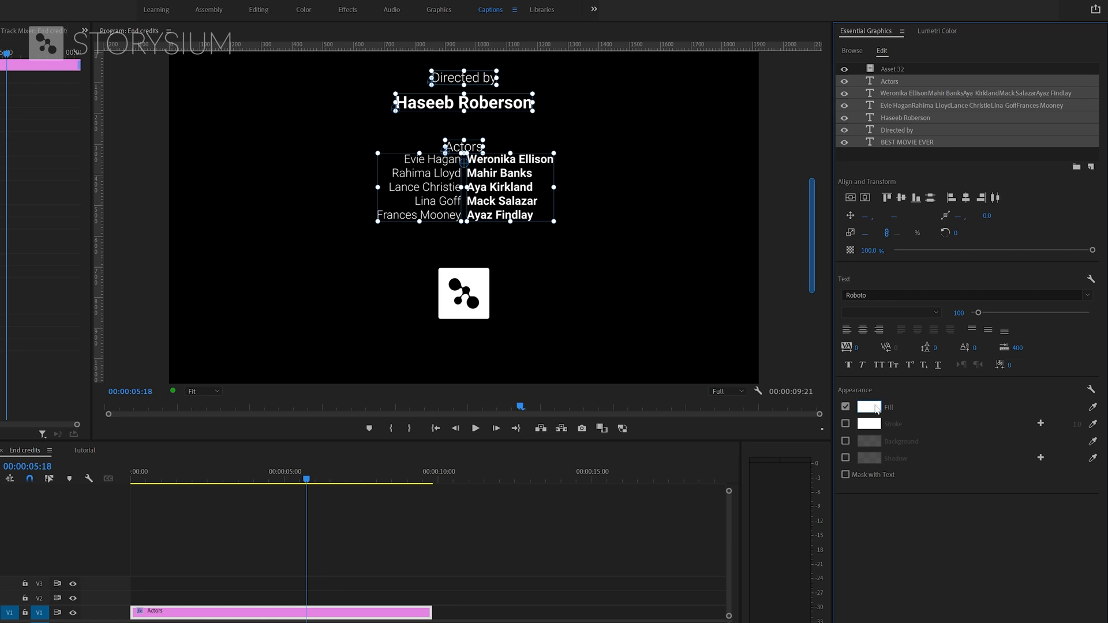
pyautogui.click(868, 407)
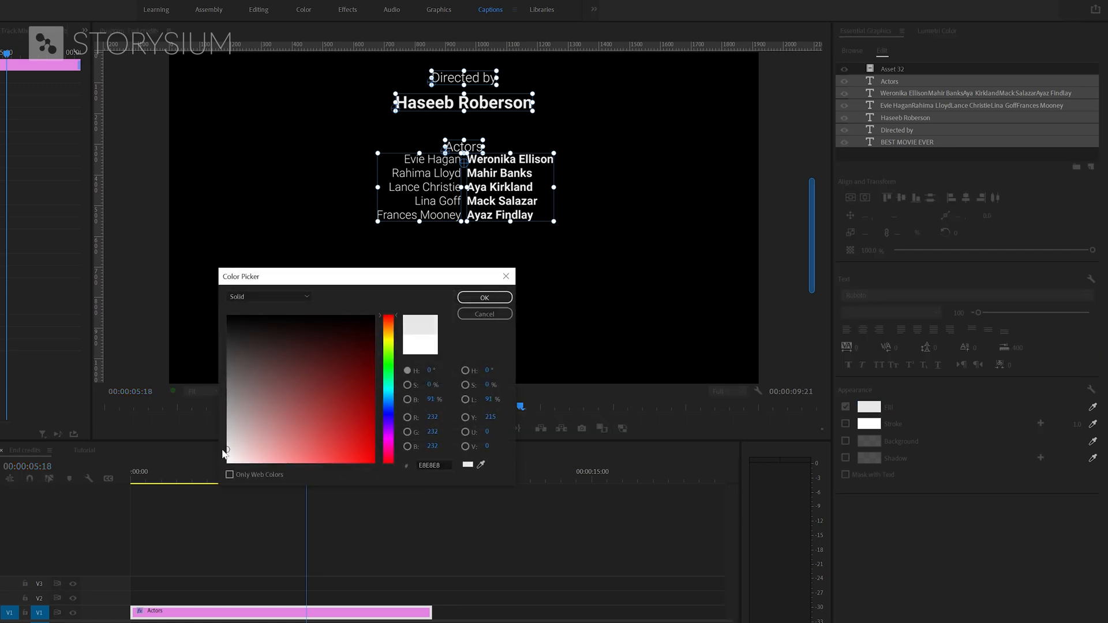
pyautogui.click(484, 297)
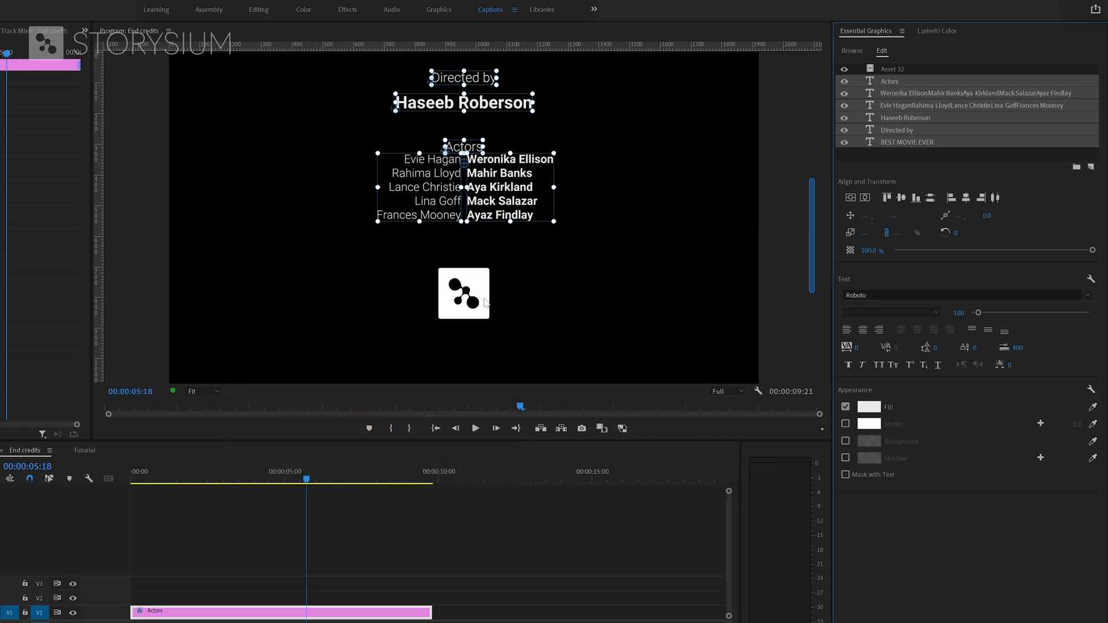
pyautogui.scroll(-3)
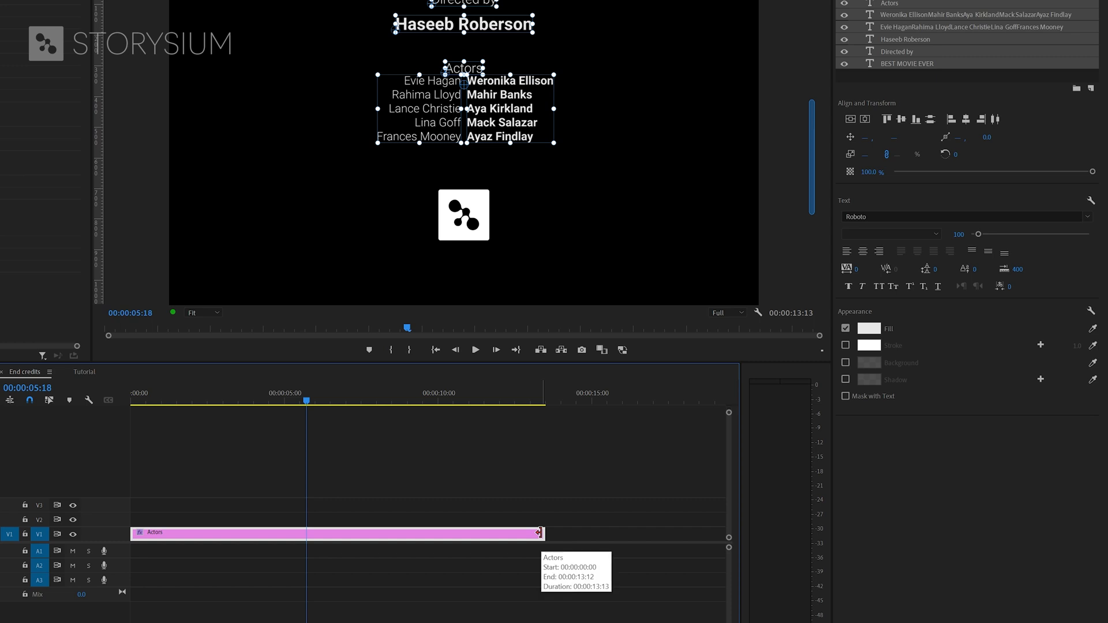
pyautogui.moveTo(206, 476)
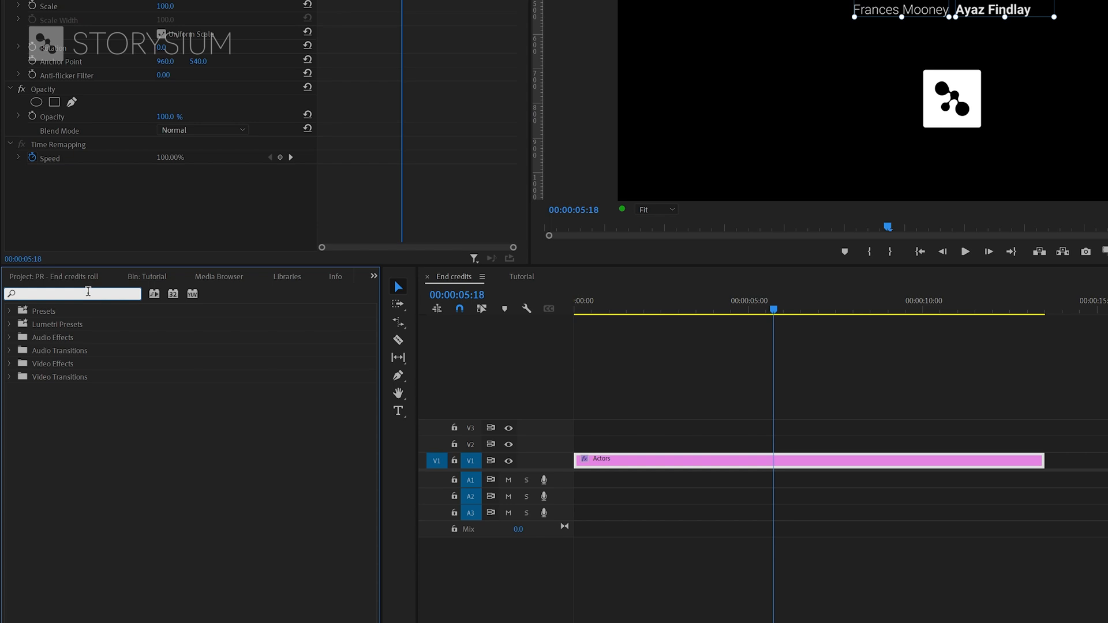
# Search 'flick' in Effects and pick Reduce Interlace Flicker for the Actors clip.
pyautogui.write('flick')
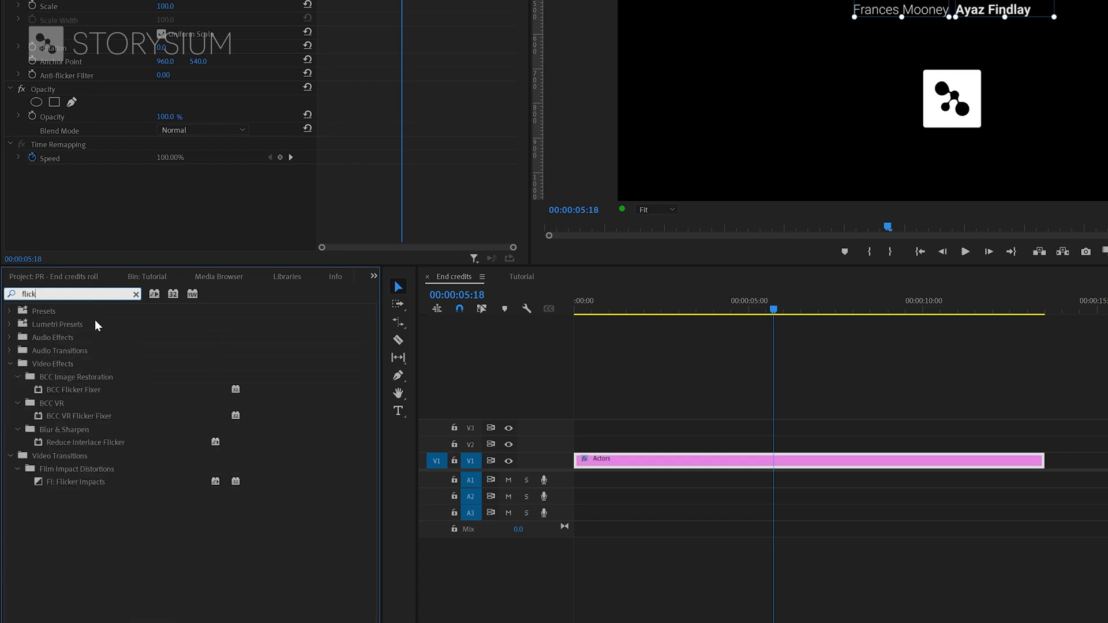
pyautogui.click(86, 442)
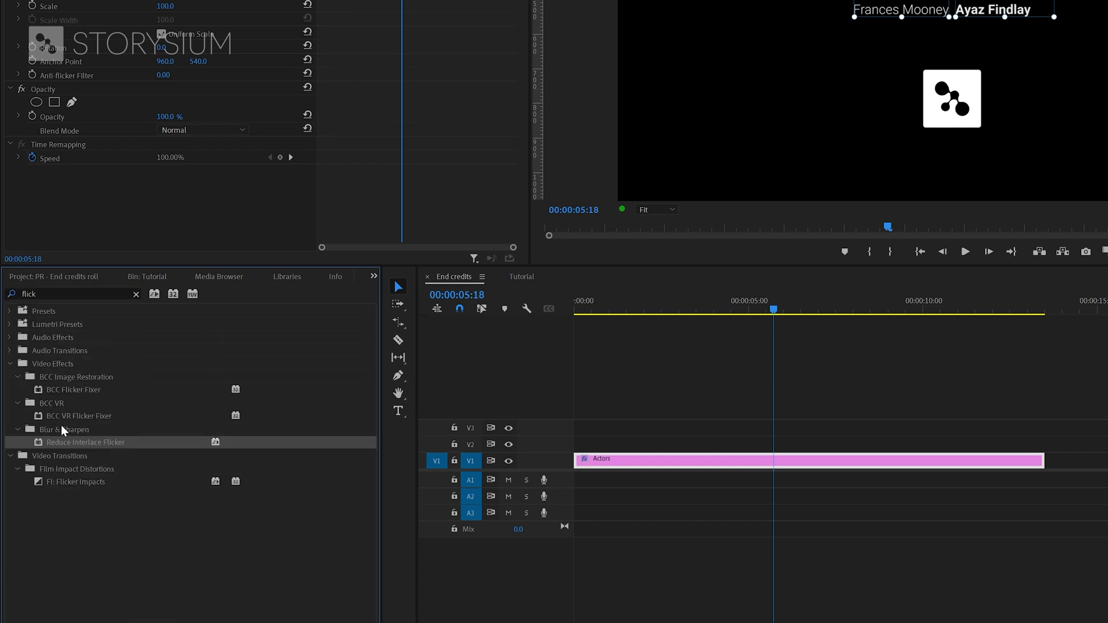
pyautogui.moveTo(63, 445)
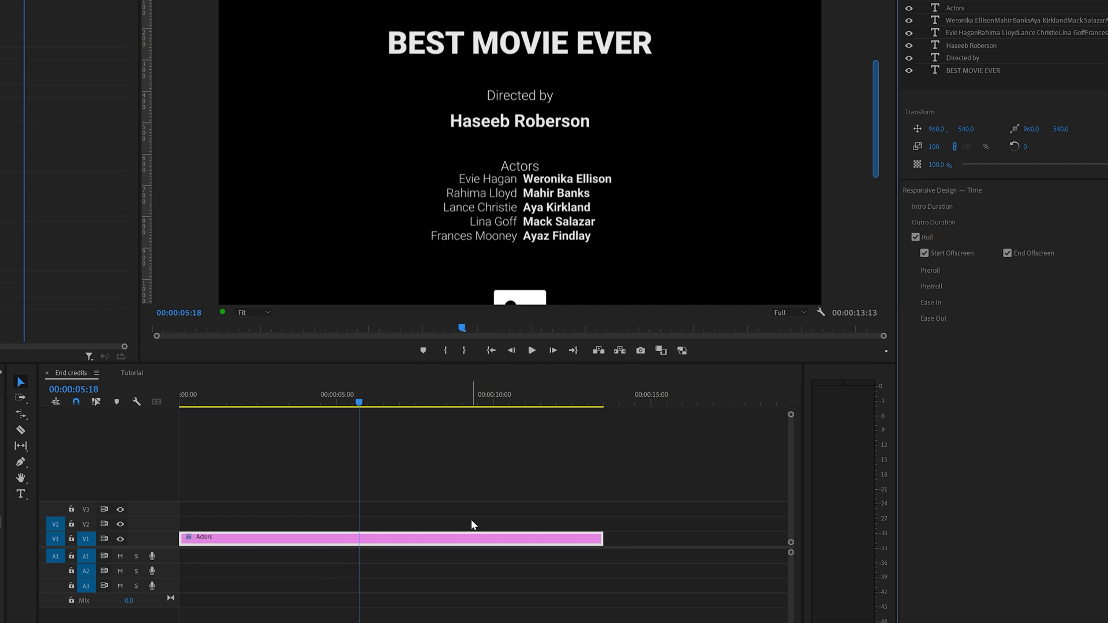
# Export the clip as Motion Graphics template 'PR - End credits roll' to the Local Templates Folder.
pyautogui.rightClick(360, 539)
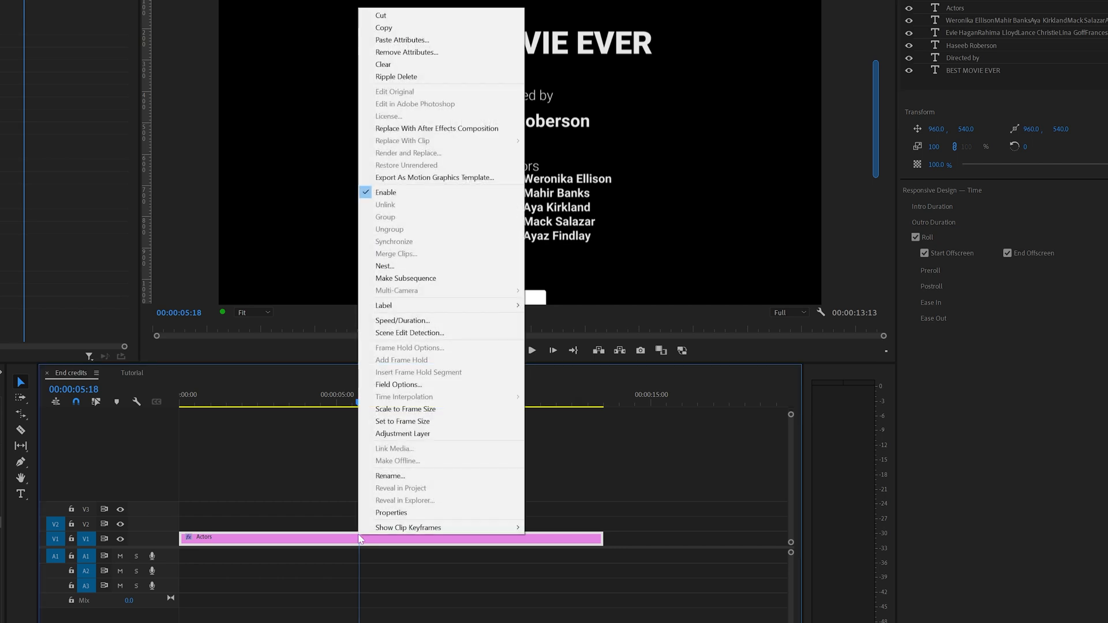
pyautogui.moveTo(434, 177)
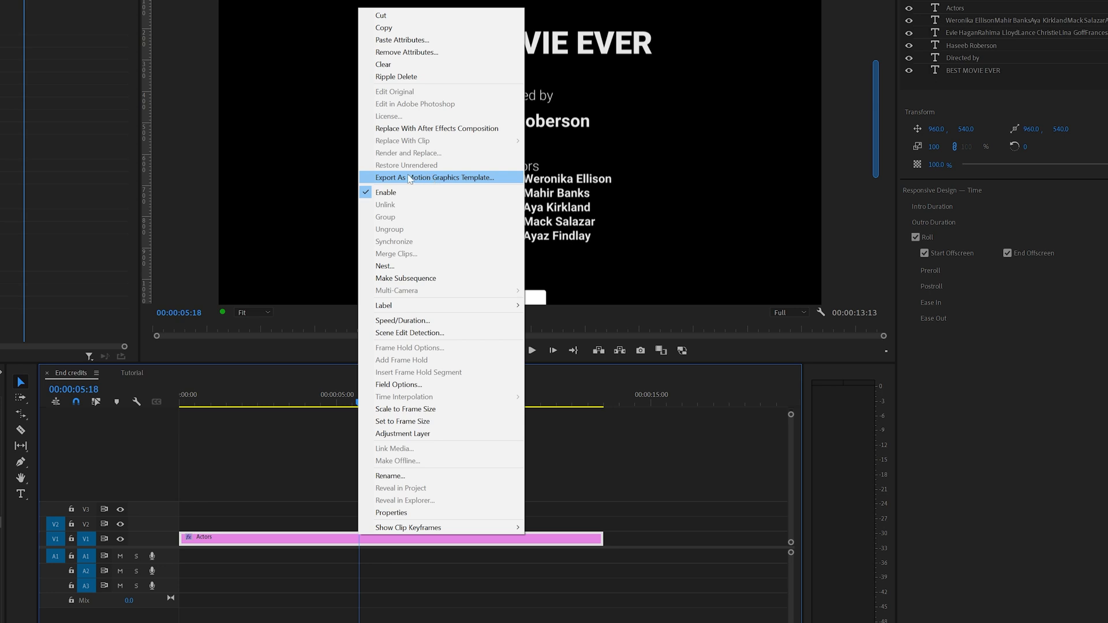
pyautogui.click(435, 178)
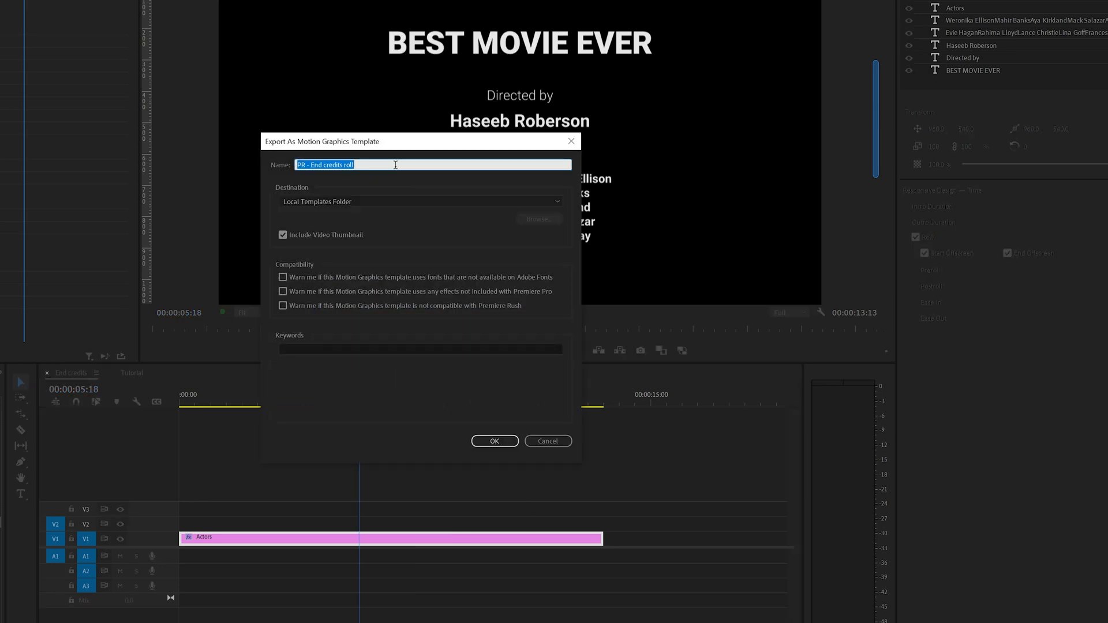
pyautogui.click(419, 201)
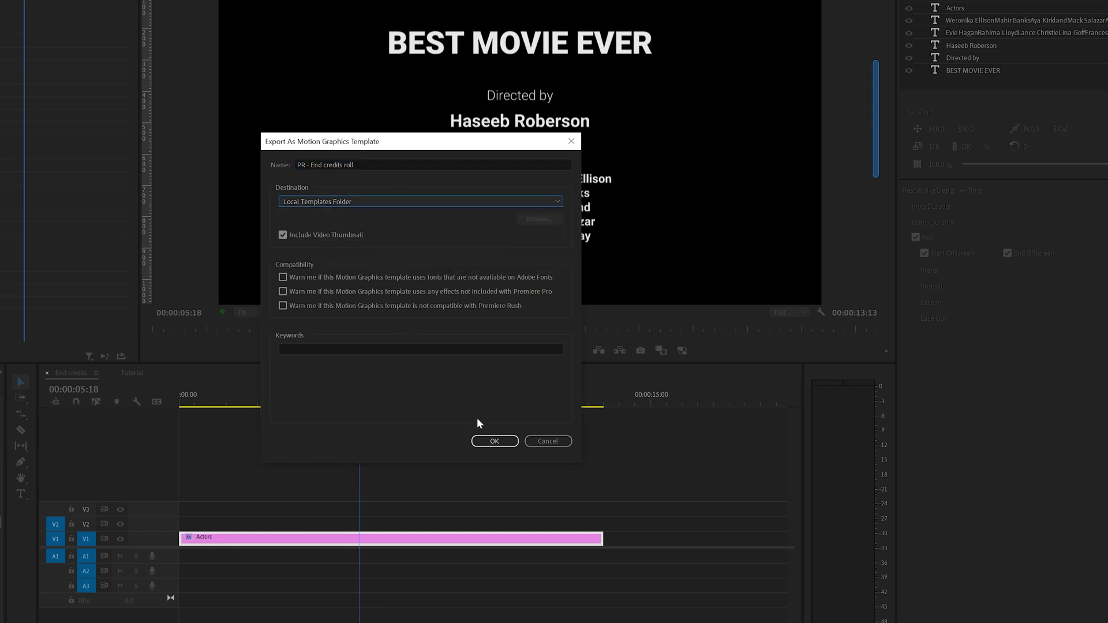
pyautogui.click(494, 441)
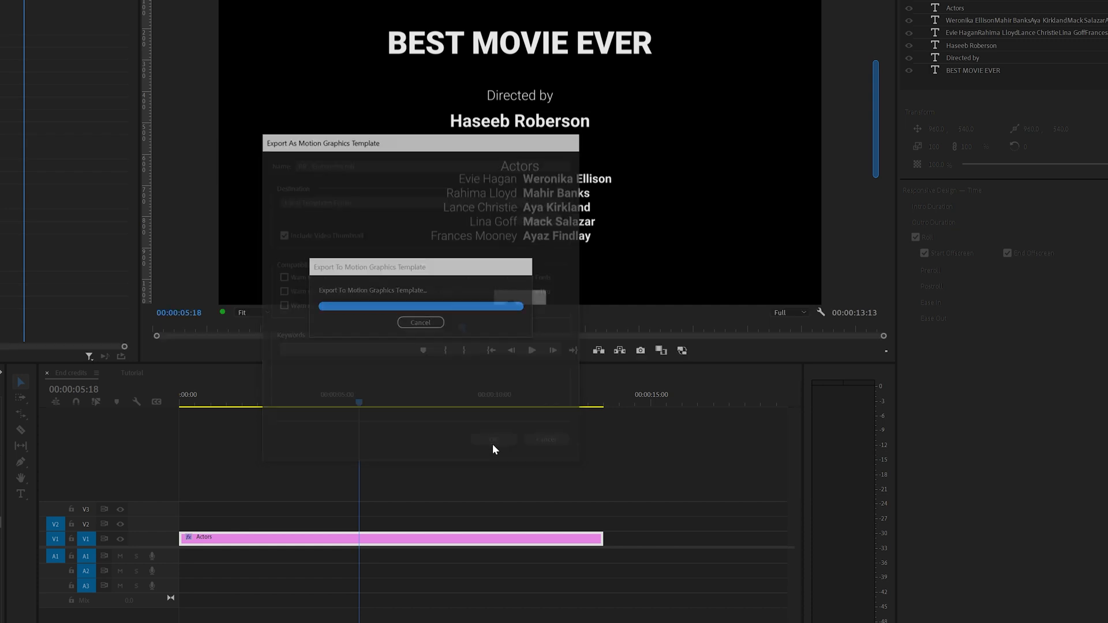
pyautogui.click(420, 322)
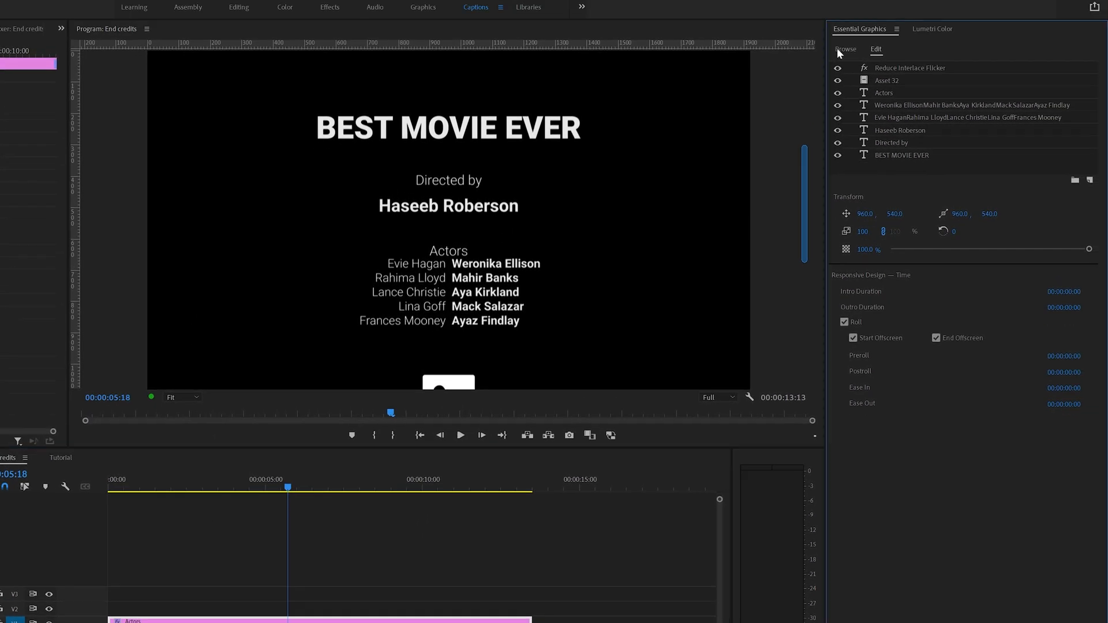
# Browse My Templates filtered by 'pr' to show the PR - End credits roll template.
pyautogui.click(845, 49)
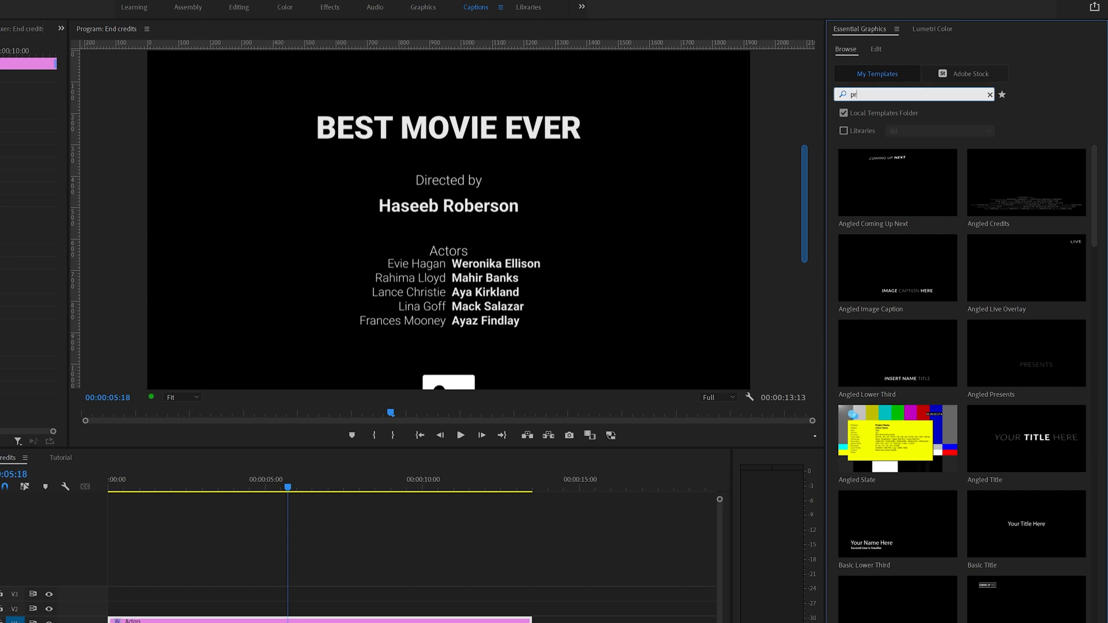
pyautogui.scroll(-3)
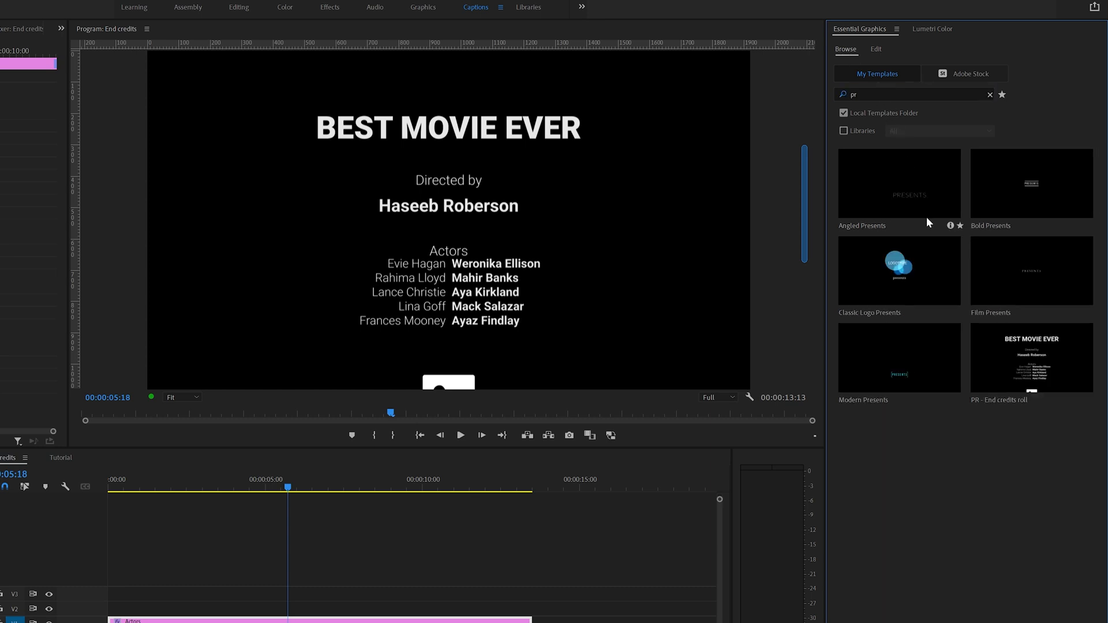